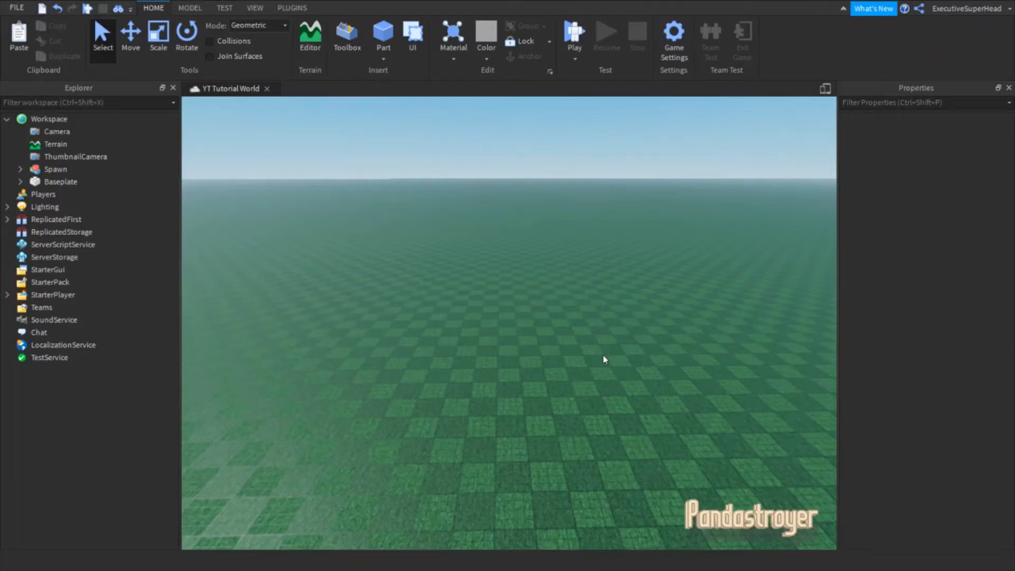
{"action": "mouse_move", "coordinate": [499, 241]}
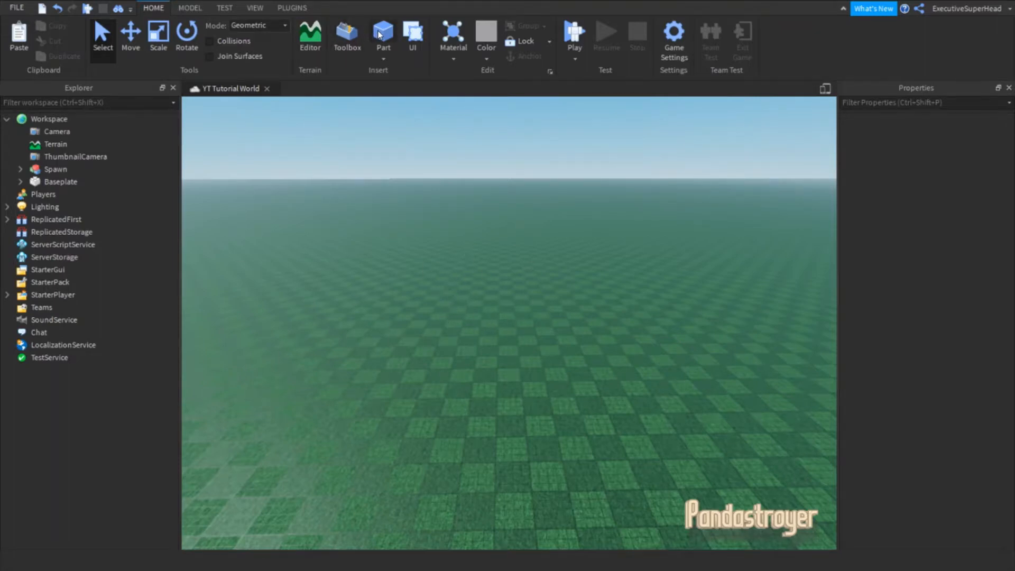
- Insert a flat block slab and a grey sphere part resting on it in the Workspace
{"action": "left_click", "coordinate": [382, 36]}
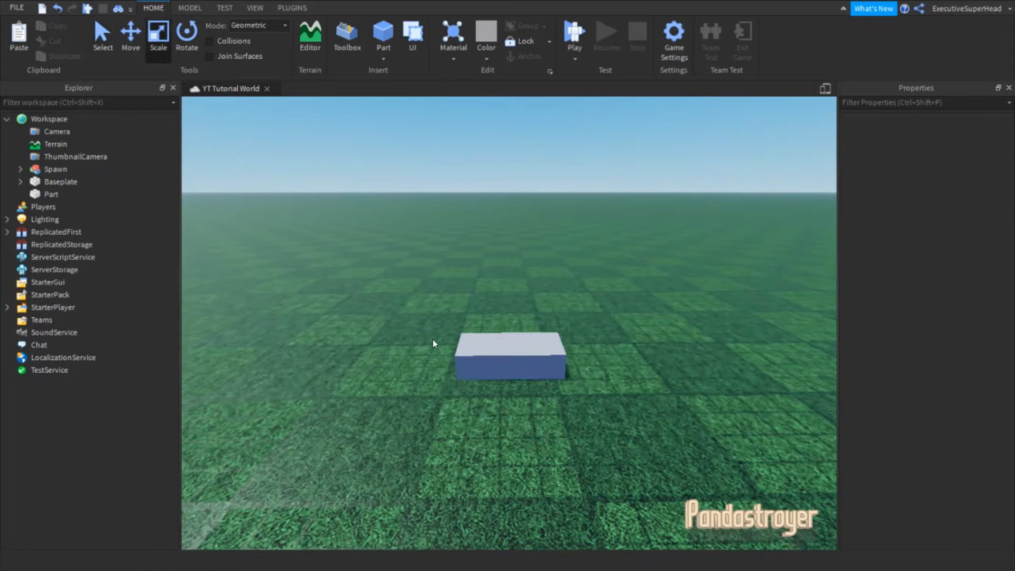
{"action": "left_click", "coordinate": [509, 355]}
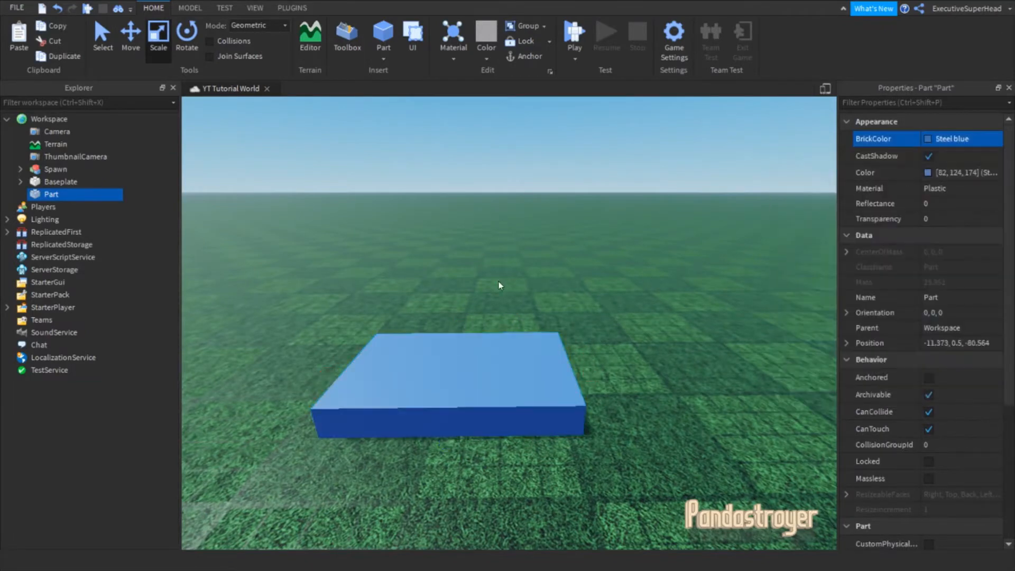
{"action": "left_click", "coordinate": [366, 103]}
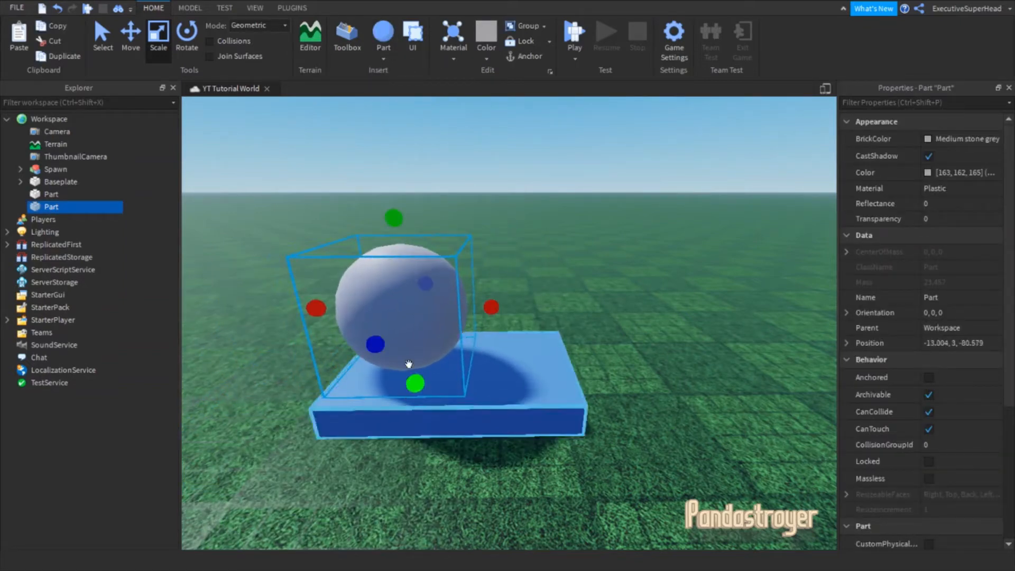
{"action": "left_click", "coordinate": [383, 36]}
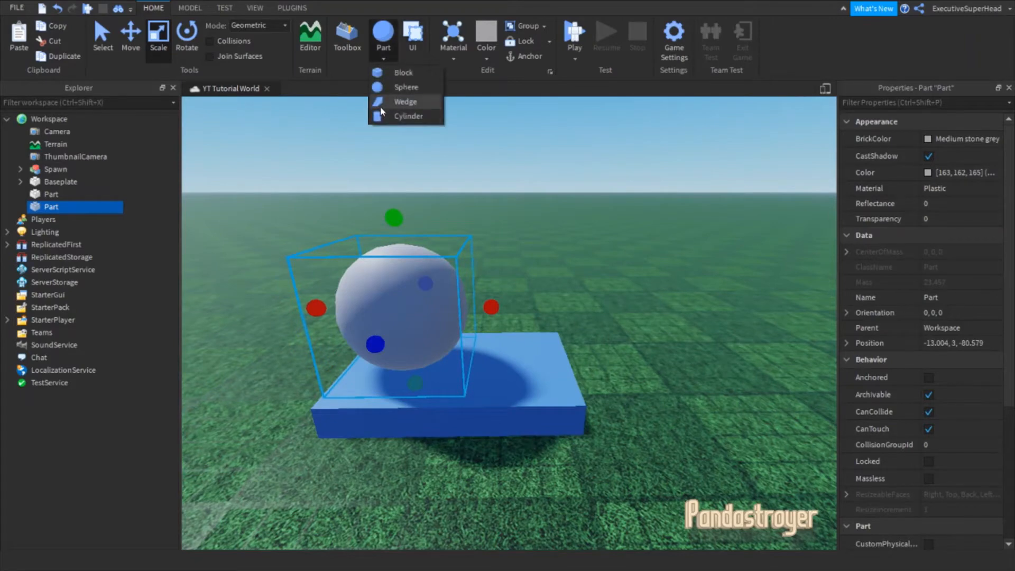
- Union wedges into a dark pointed blade and give the guard and grip a brown wooden finish
{"action": "left_click", "coordinate": [405, 101]}
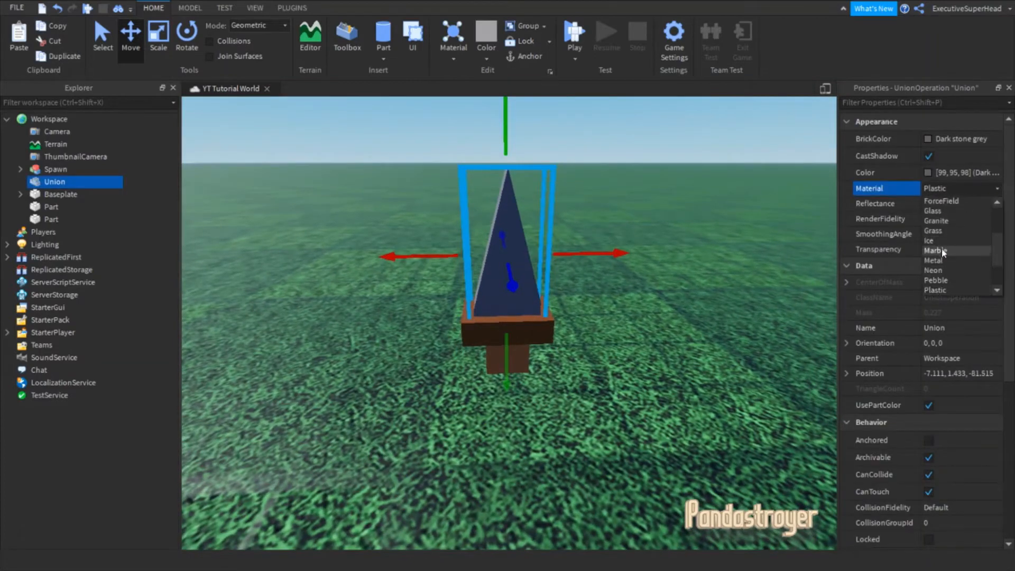
{"action": "left_click", "coordinate": [414, 327]}
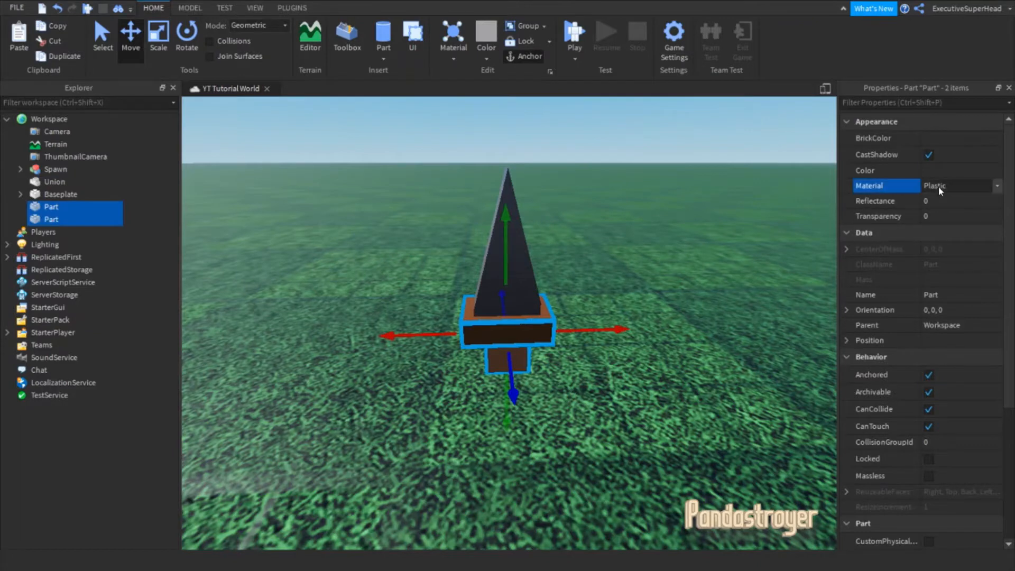
{"action": "left_click", "coordinate": [553, 430]}
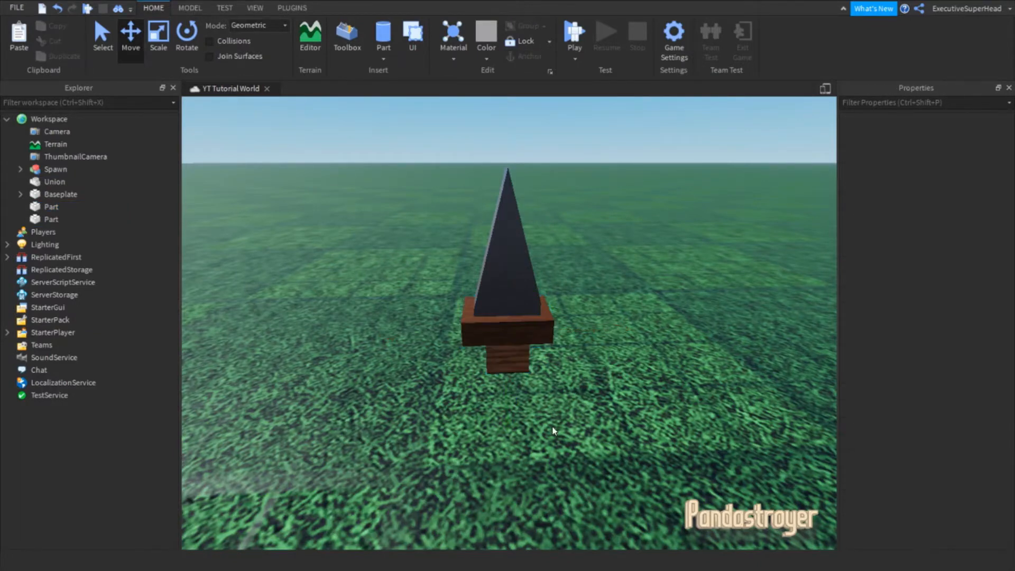
- Insert a new block part and shrink it into a small grey cube beside the dagger
{"action": "left_click", "coordinate": [512, 346]}
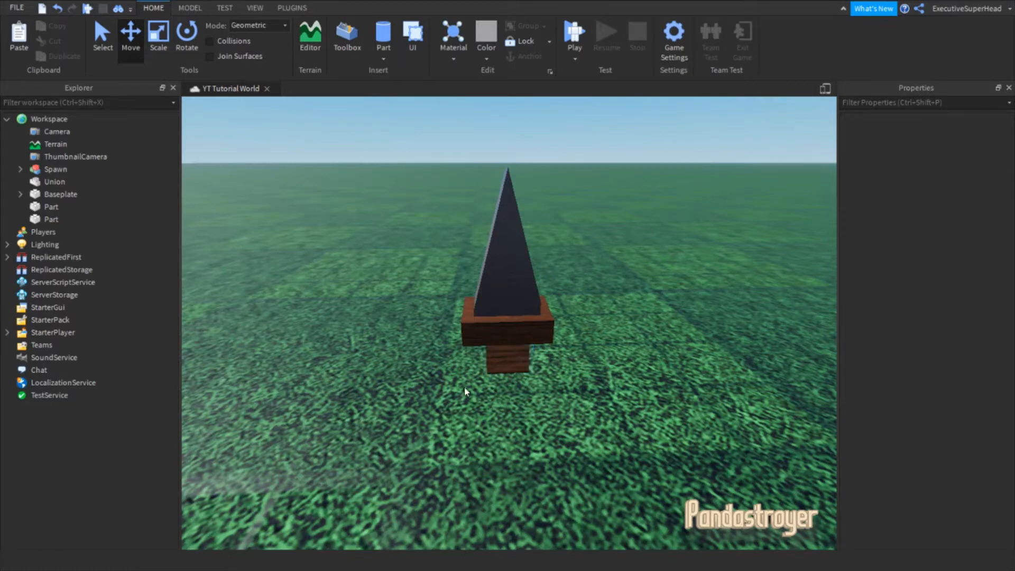
{"action": "left_click", "coordinate": [382, 50]}
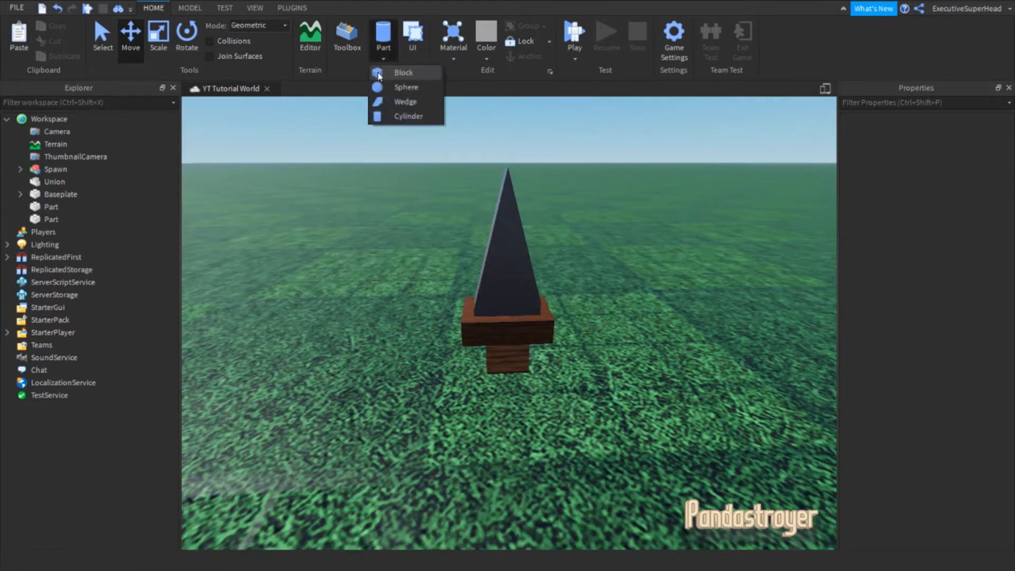
{"action": "left_click", "coordinate": [403, 72]}
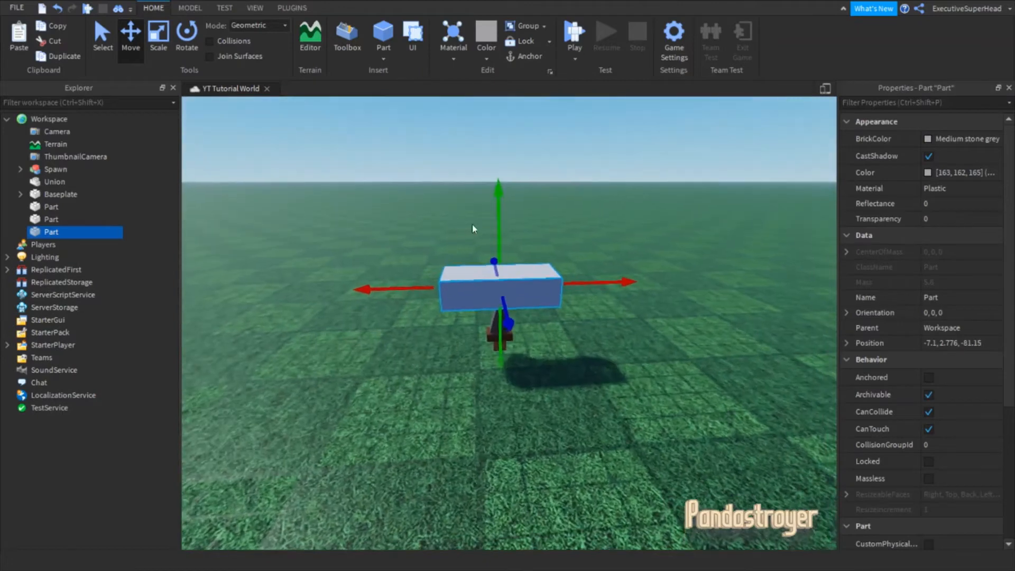
{"action": "left_click", "coordinate": [157, 36]}
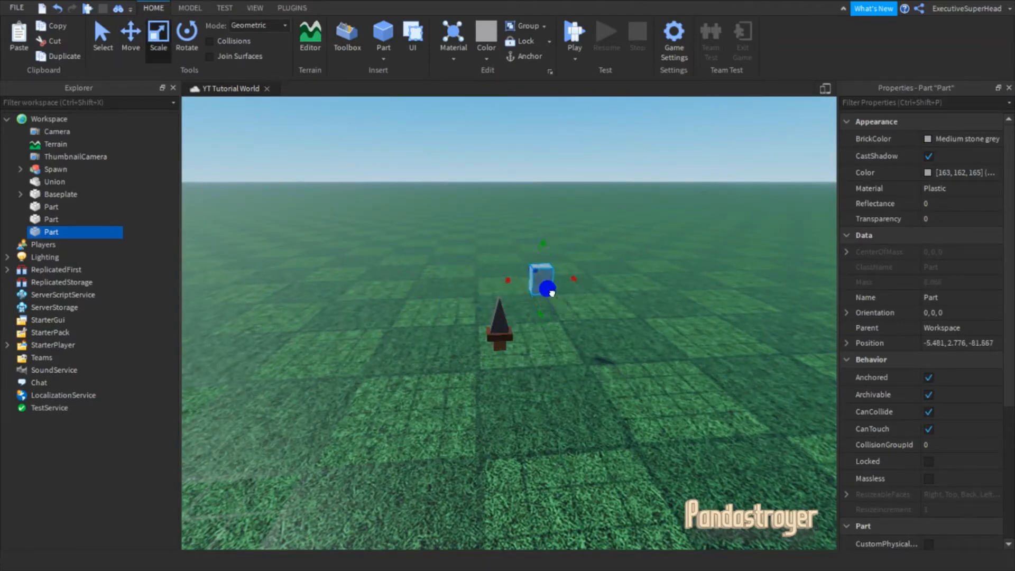
{"action": "left_click", "coordinate": [928, 377]}
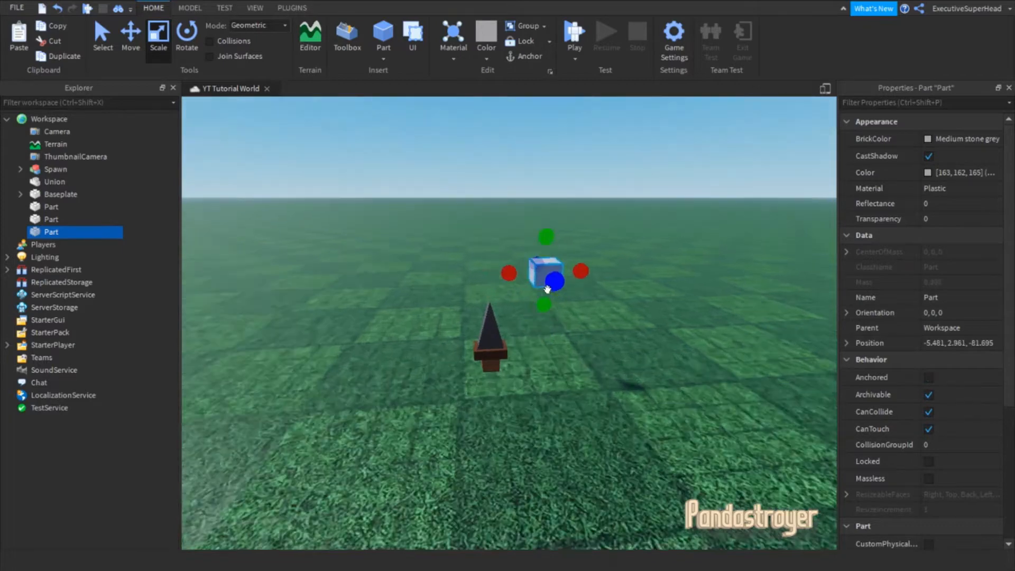
{"action": "left_click", "coordinate": [130, 36]}
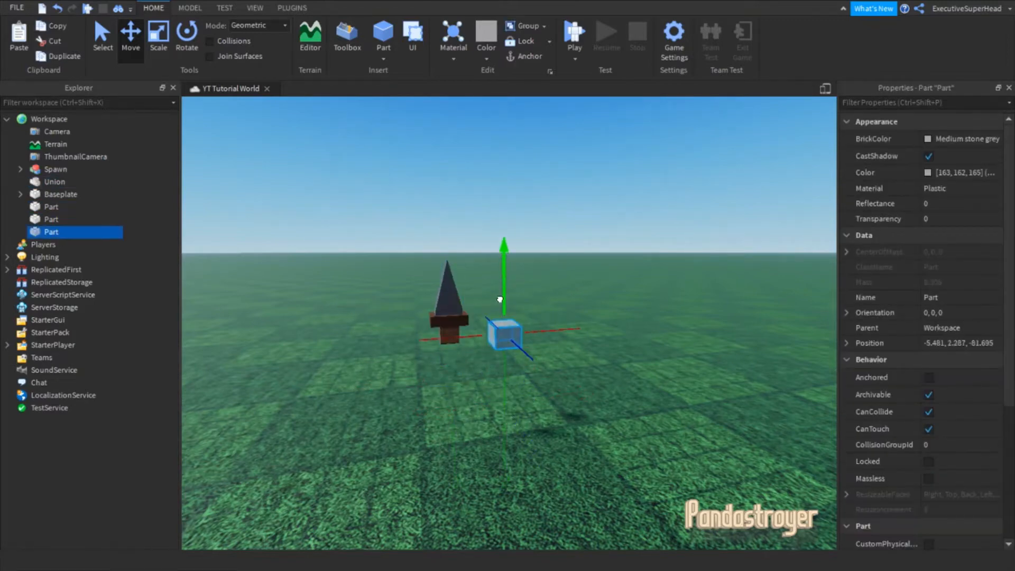
- Move and resize the cube so it sits directly beneath the dagger's brown guard
{"action": "left_click_drag", "start_coordinate": [504, 331], "coordinate": [398, 342]}
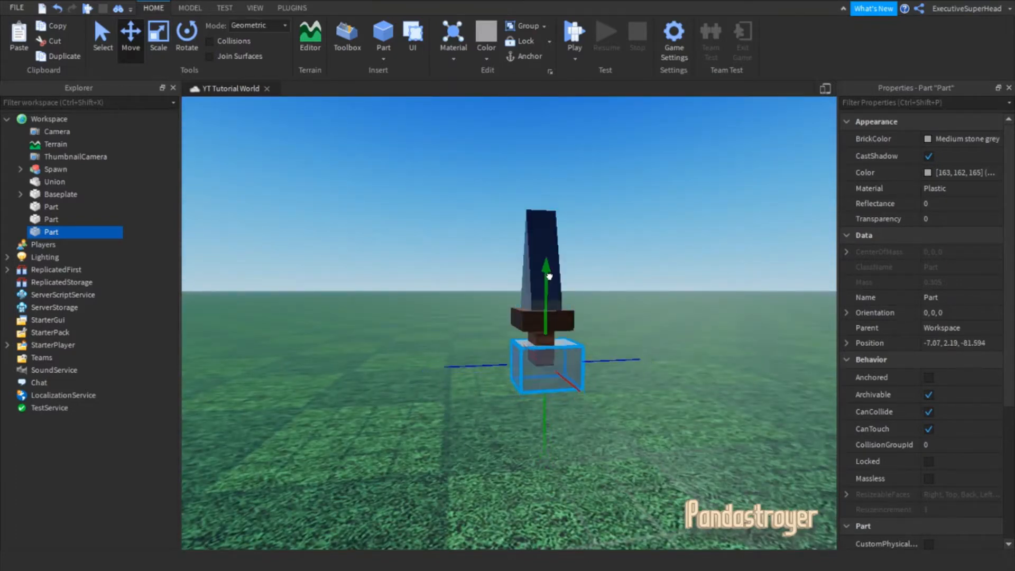
{"action": "left_click", "coordinate": [158, 36]}
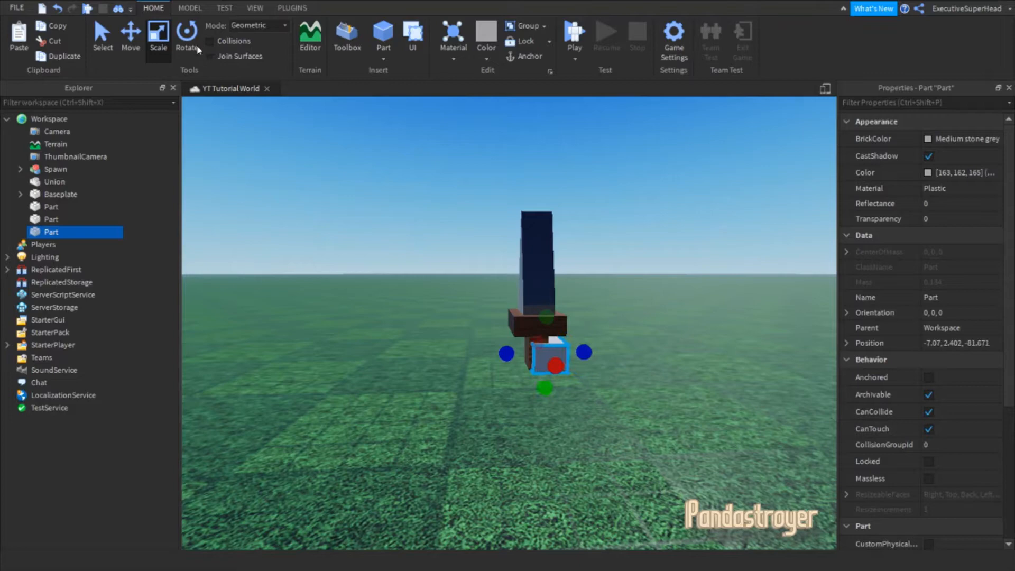
{"action": "left_click", "coordinate": [130, 36]}
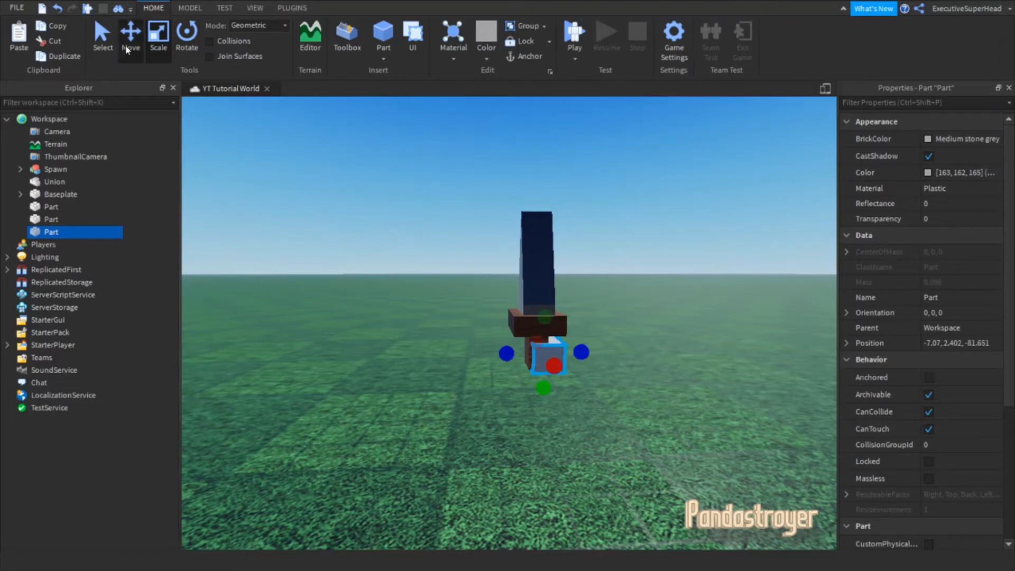
{"action": "left_click", "coordinate": [131, 38]}
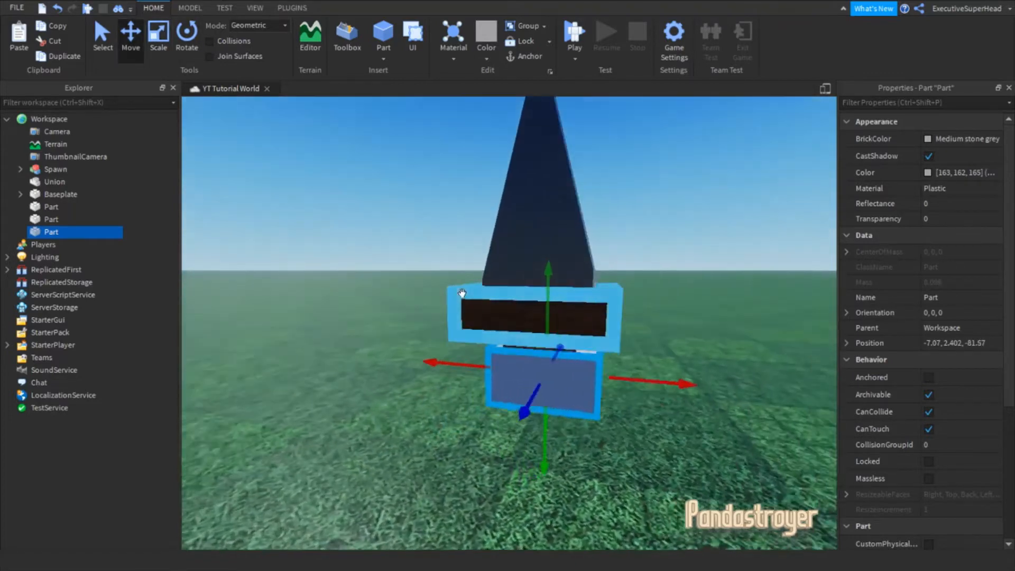
{"action": "left_click", "coordinate": [158, 36]}
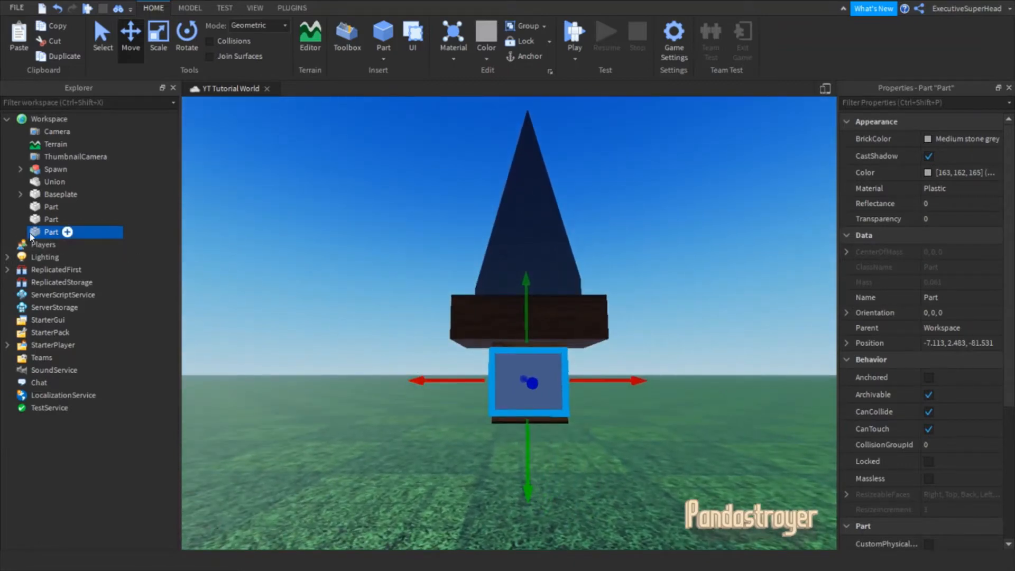
- Rename the wooden handle cube to 'Handle', completing the dagger's three parts
{"action": "type", "text": "Handle"}
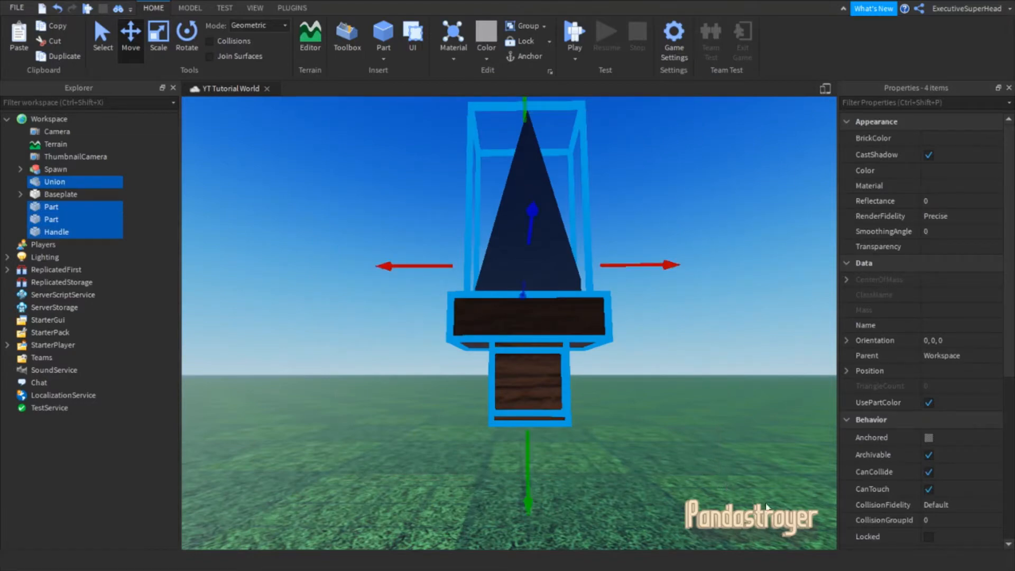
{"action": "left_click", "coordinate": [929, 437]}
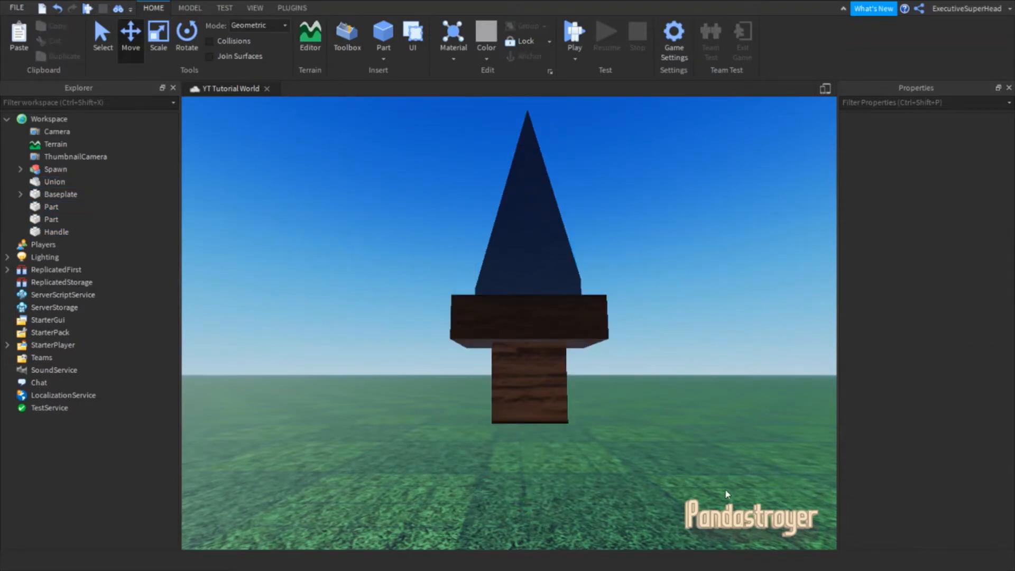
{"action": "mouse_move", "coordinate": [244, 348]}
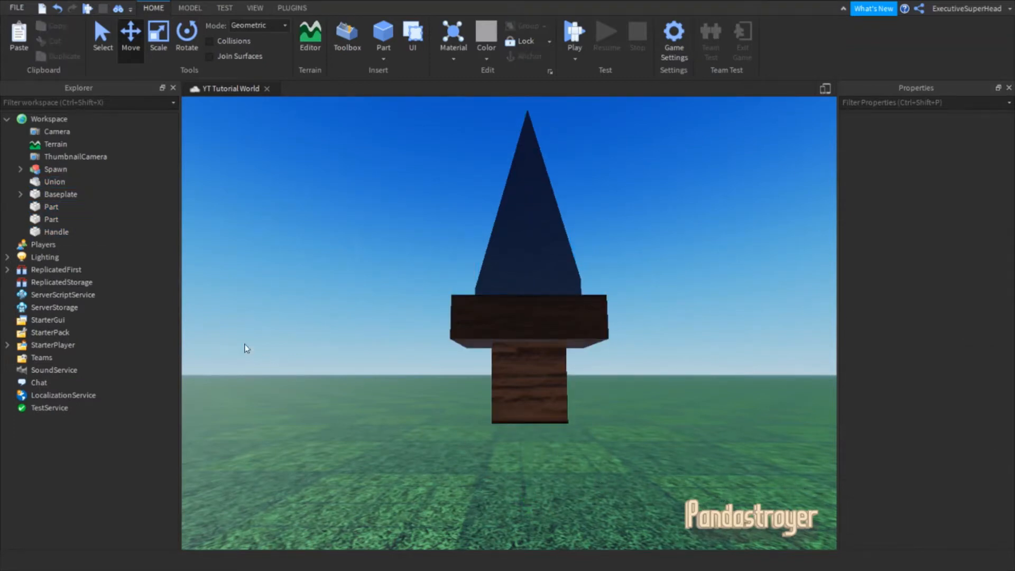
{"action": "left_click", "coordinate": [56, 231]}
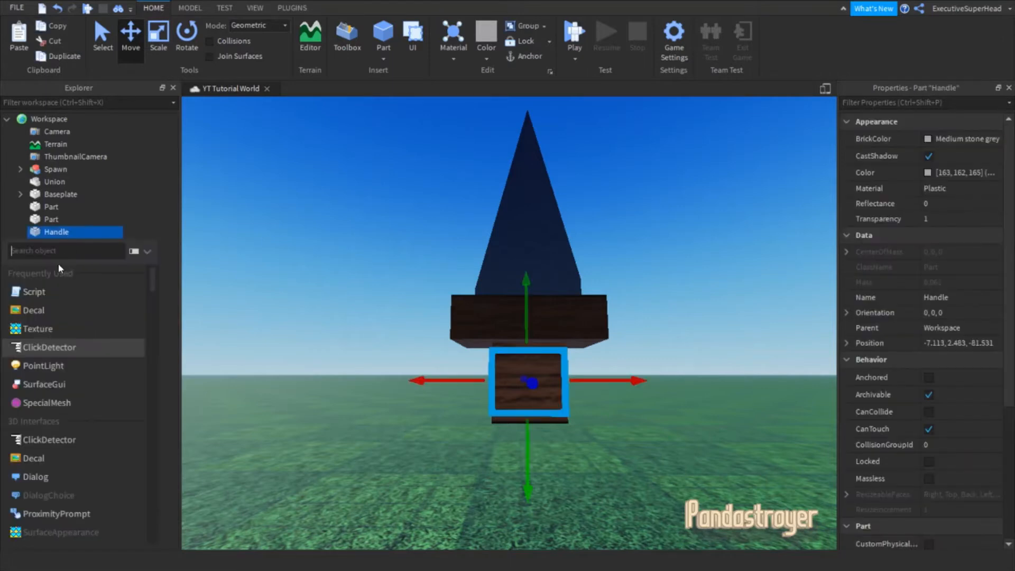
{"action": "type", "text": "weld"}
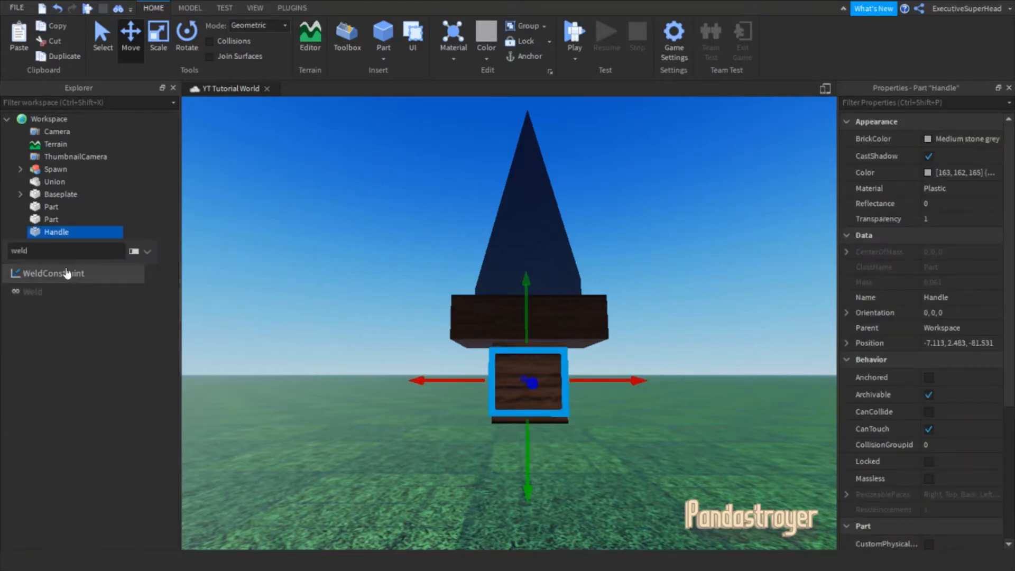
{"action": "left_click", "coordinate": [54, 273]}
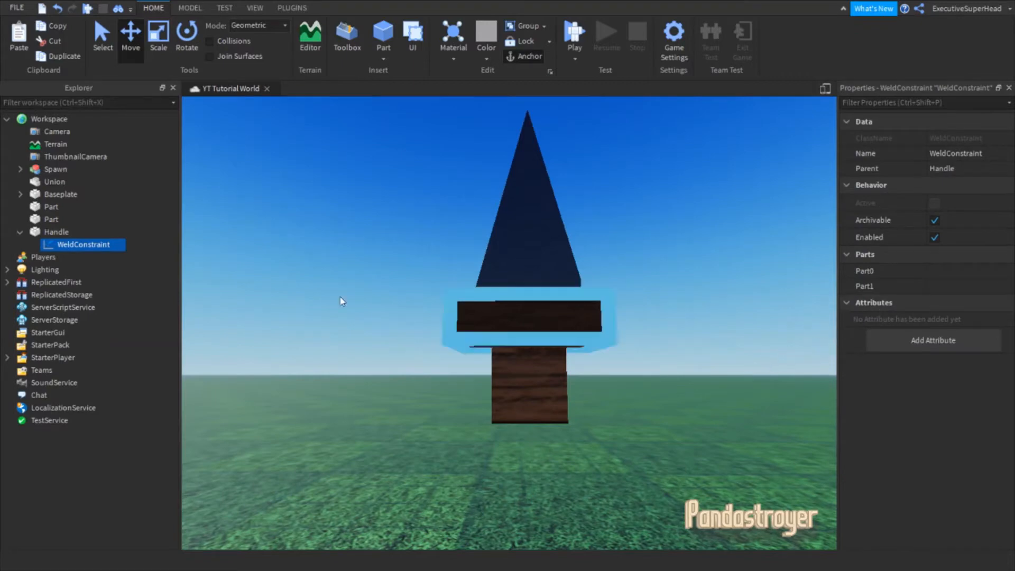
{"action": "left_click", "coordinate": [56, 232]}
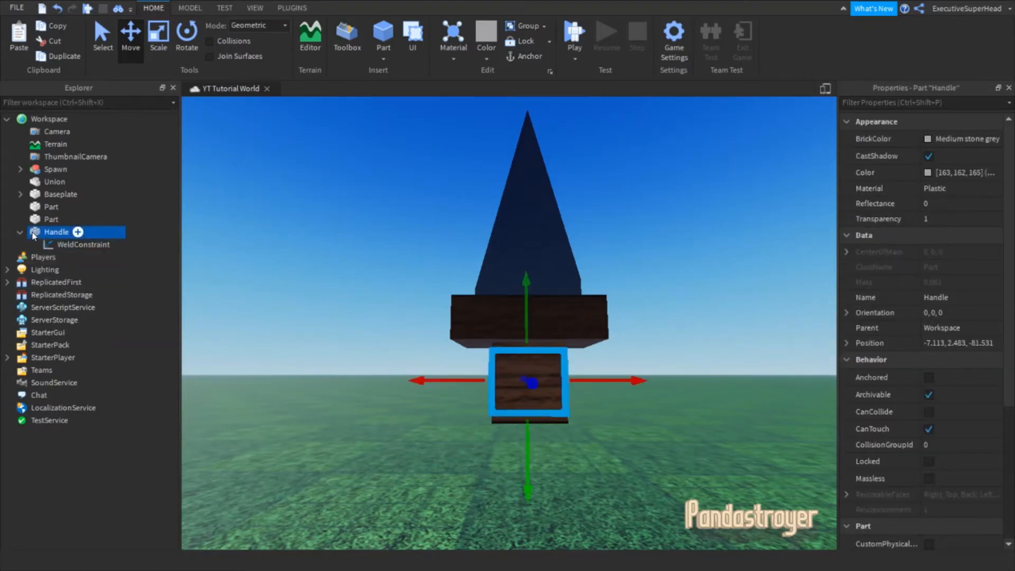
{"action": "left_click", "coordinate": [82, 244]}
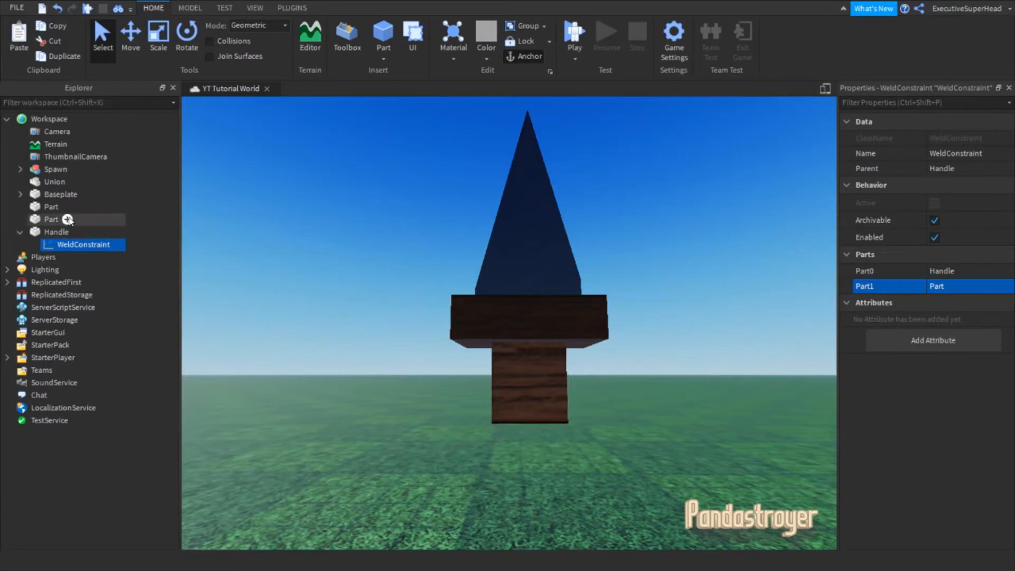
{"action": "left_click", "coordinate": [51, 219]}
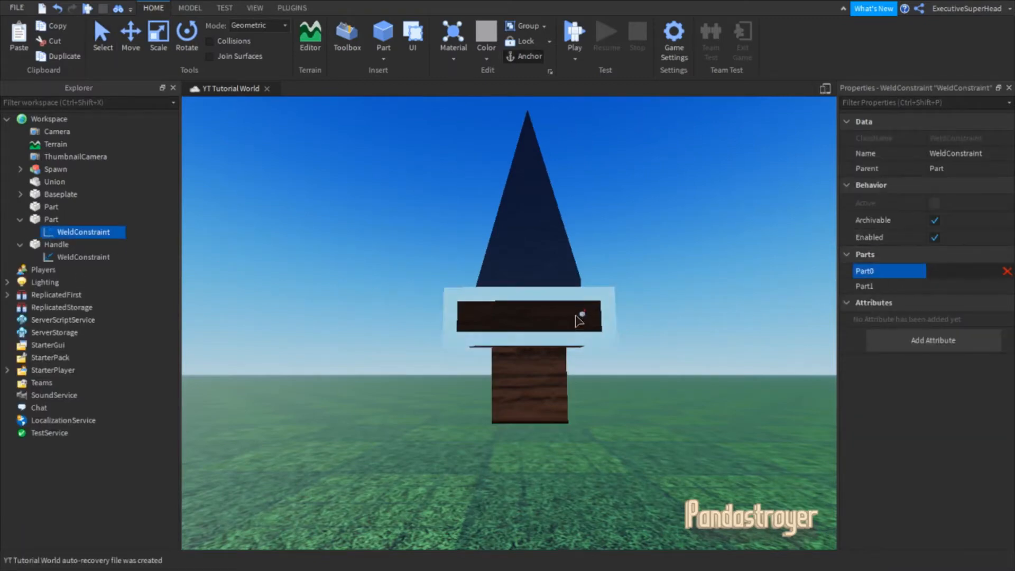
{"action": "left_click", "coordinate": [888, 286]}
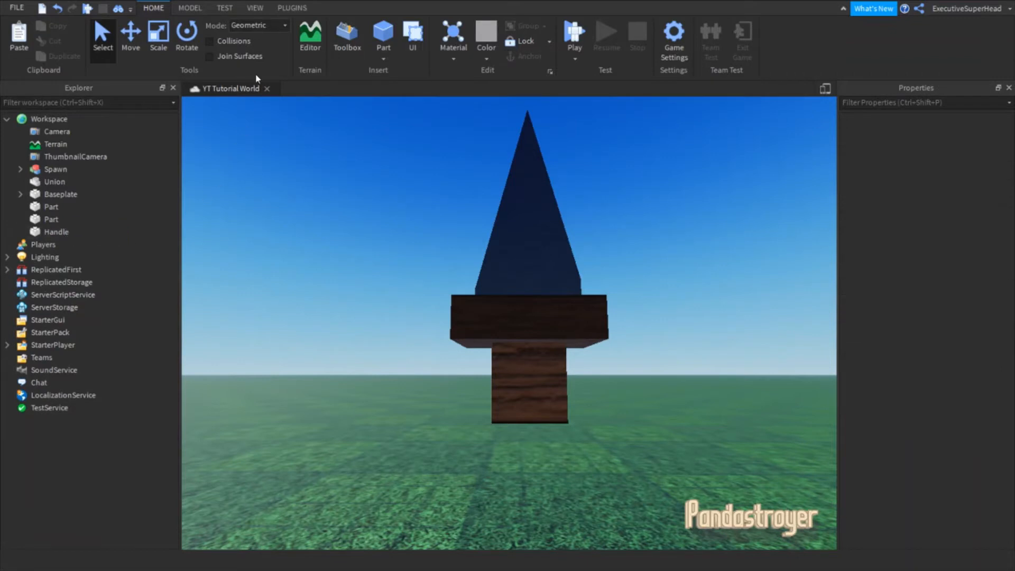
- Weld the blade union, guard and Handle to the last part with F3X's Weld to Last
{"action": "left_click", "coordinate": [292, 7]}
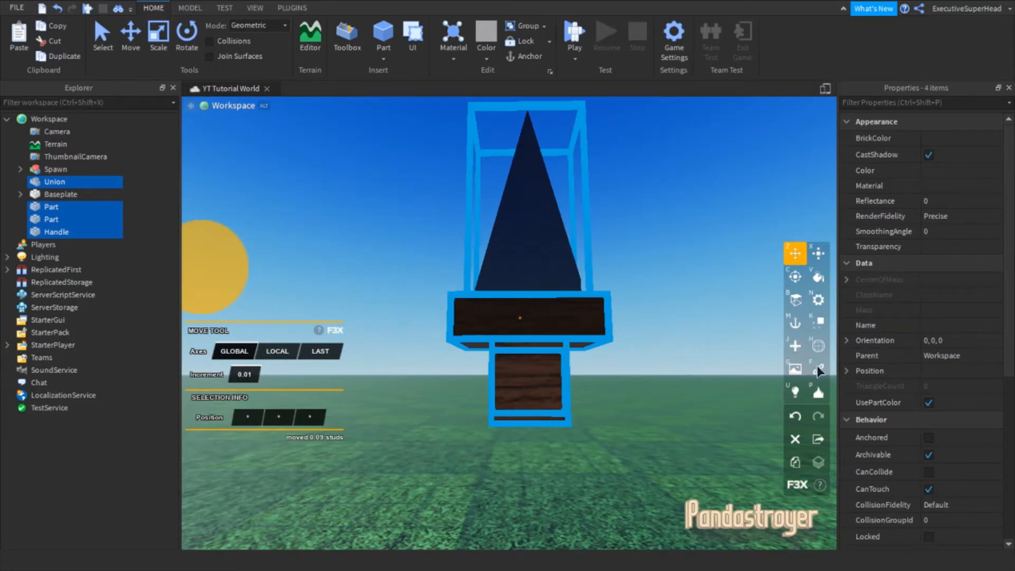
{"action": "left_click", "coordinate": [819, 369]}
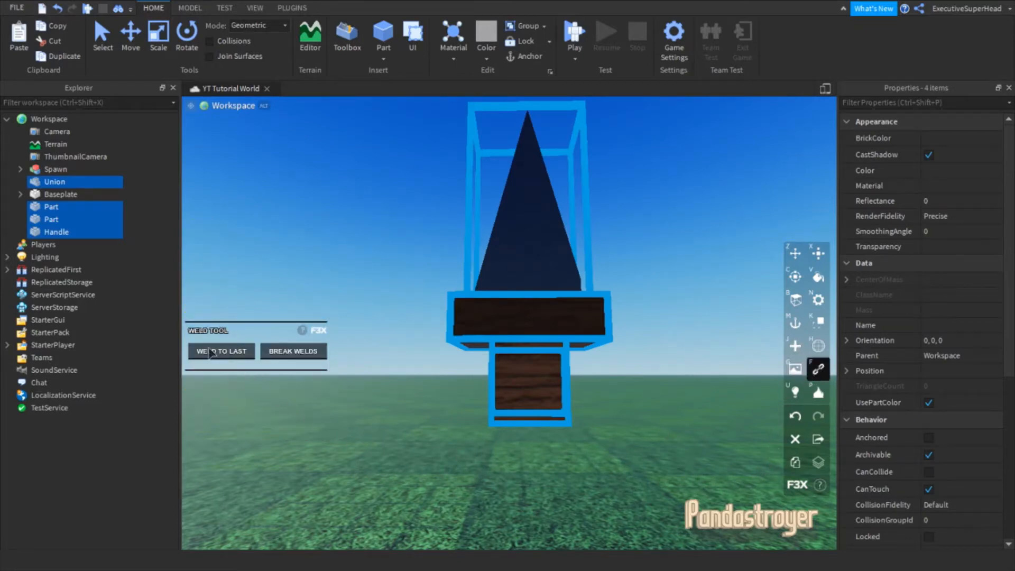
{"action": "left_click", "coordinate": [221, 351]}
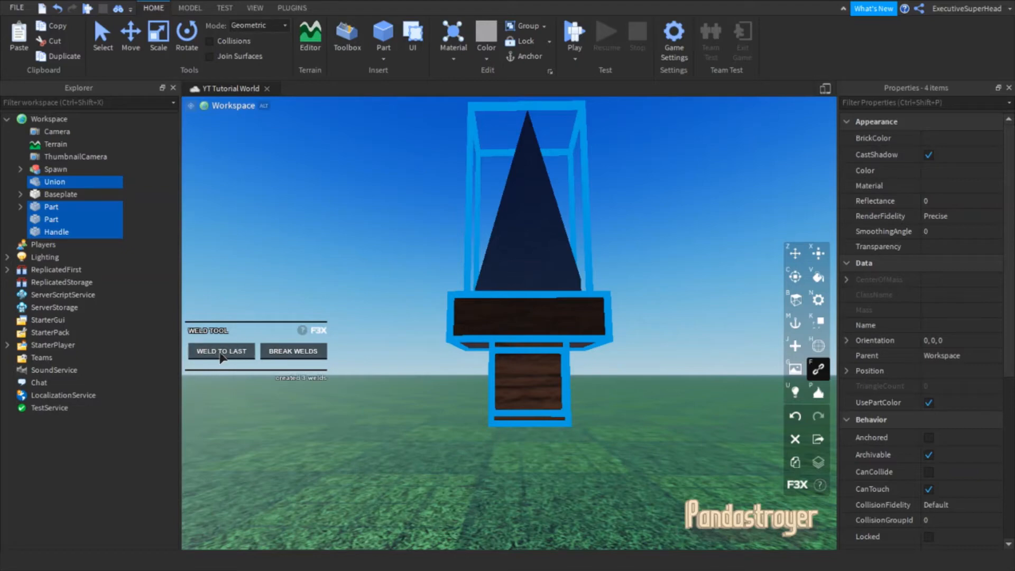
{"action": "left_click", "coordinate": [19, 206]}
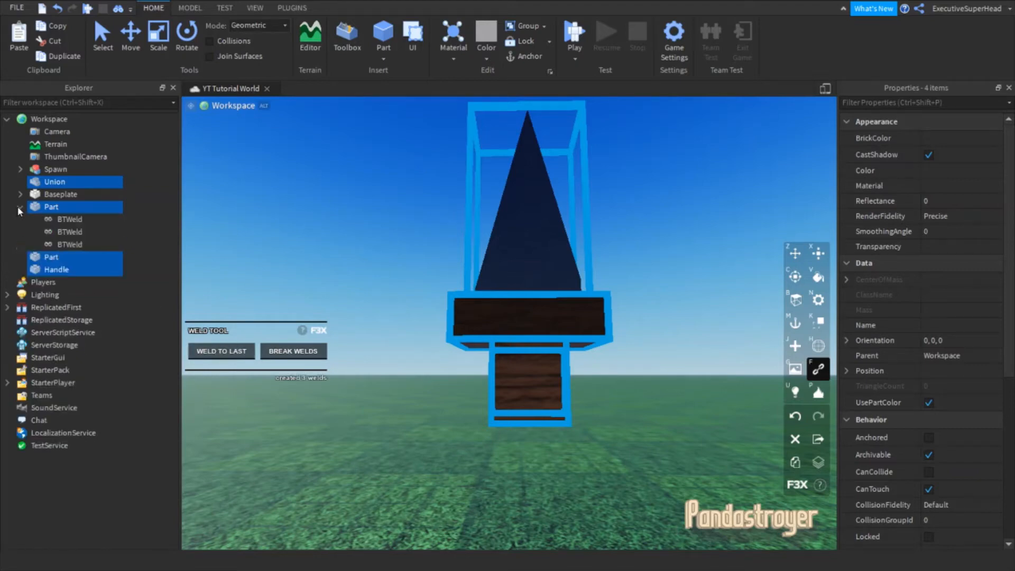
{"action": "left_click", "coordinate": [20, 169]}
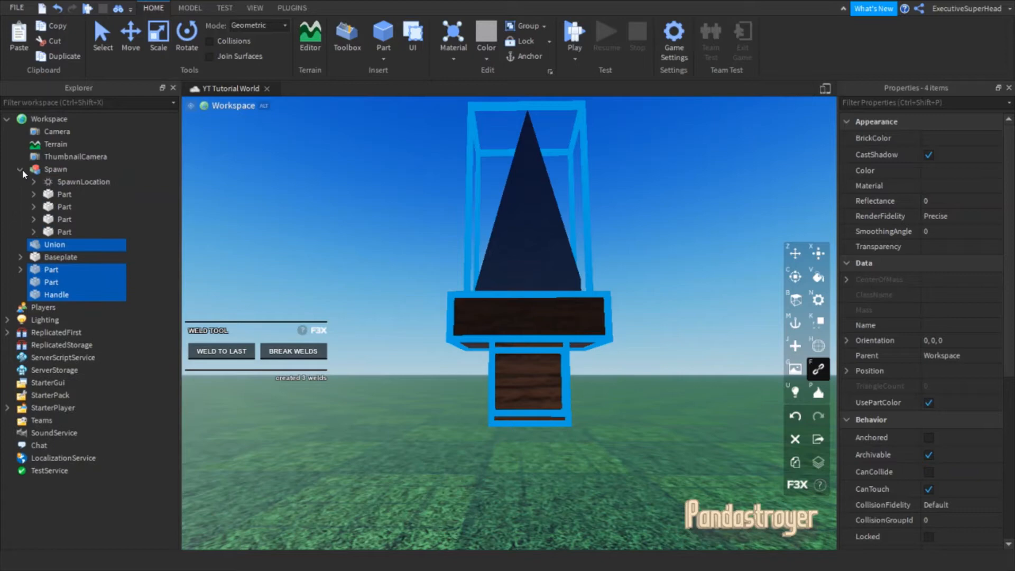
{"action": "left_click", "coordinate": [21, 170]}
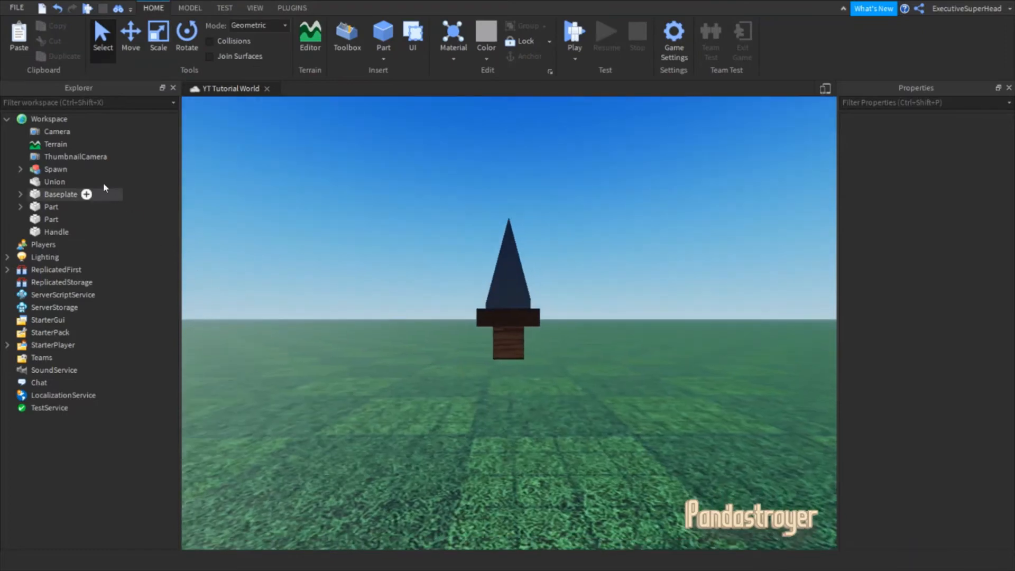
- Insert a new Tool object into the Workspace from the Explorer
{"action": "left_click", "coordinate": [78, 120]}
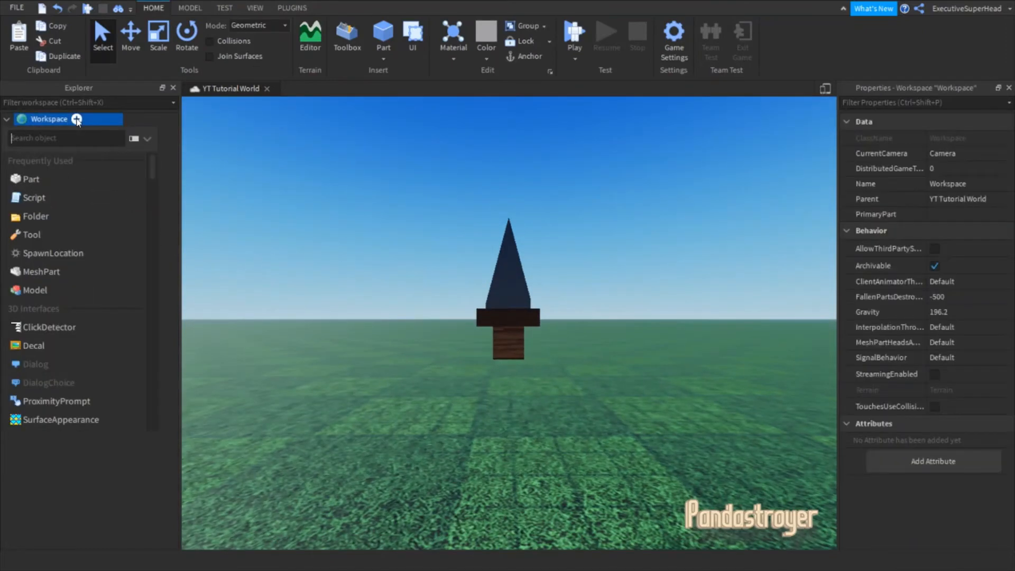
{"action": "left_click", "coordinate": [8, 120]}
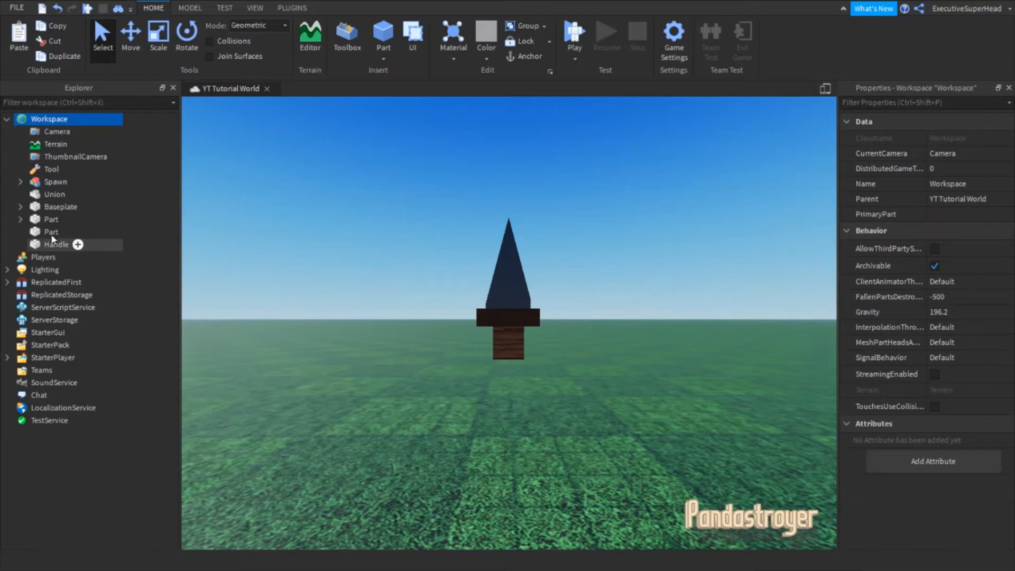
{"action": "mouse_move", "coordinate": [52, 169]}
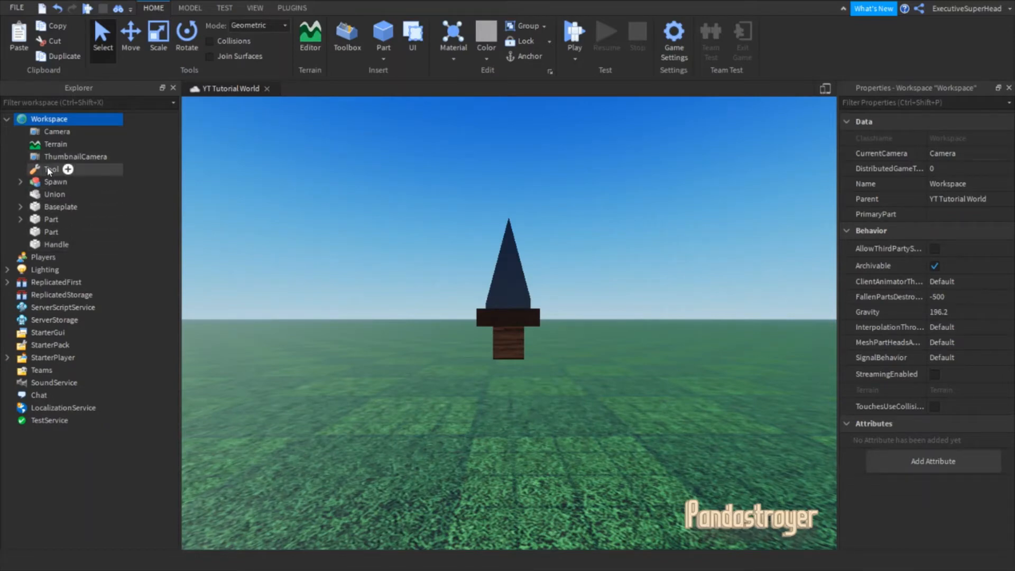
{"action": "mouse_move", "coordinate": [434, 260]}
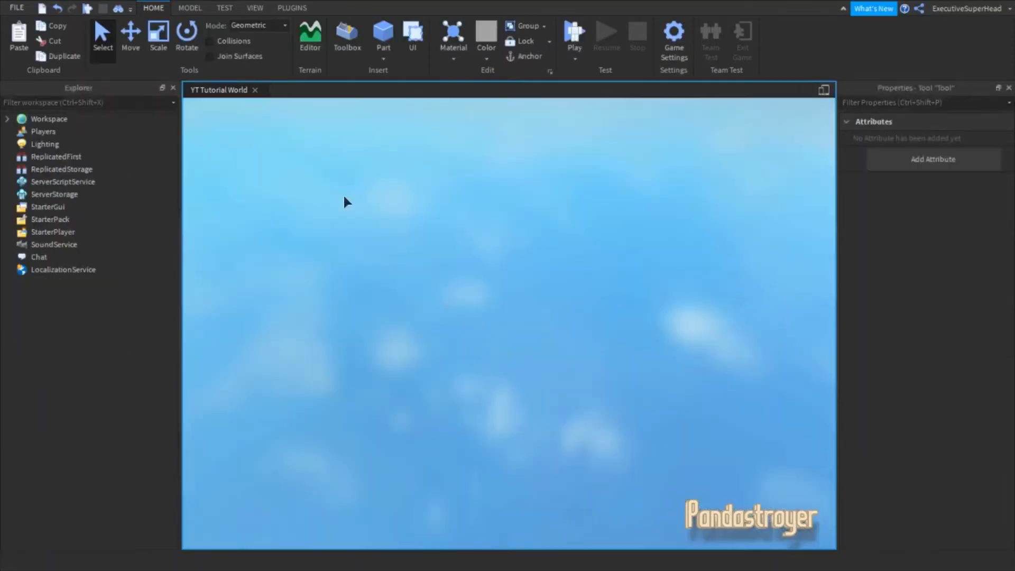
- Playtest the character holding the dagger Tool, then stop and return to editing
{"action": "left_click", "coordinate": [573, 36]}
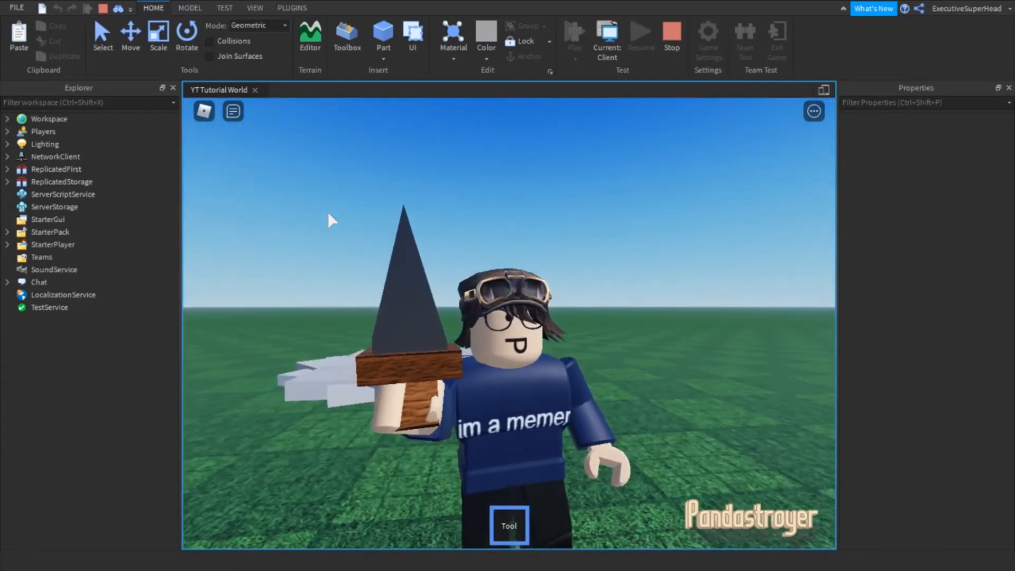
{"action": "left_click", "coordinate": [51, 295]}
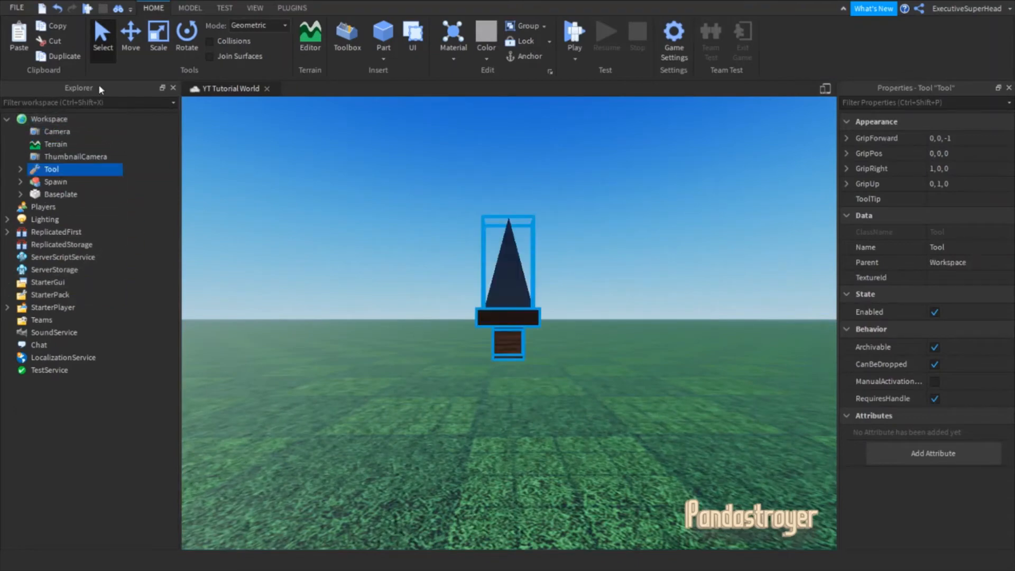
- Add a Script under the blade Union showing its default print("Hello world!") line
{"action": "left_click", "coordinate": [189, 7]}
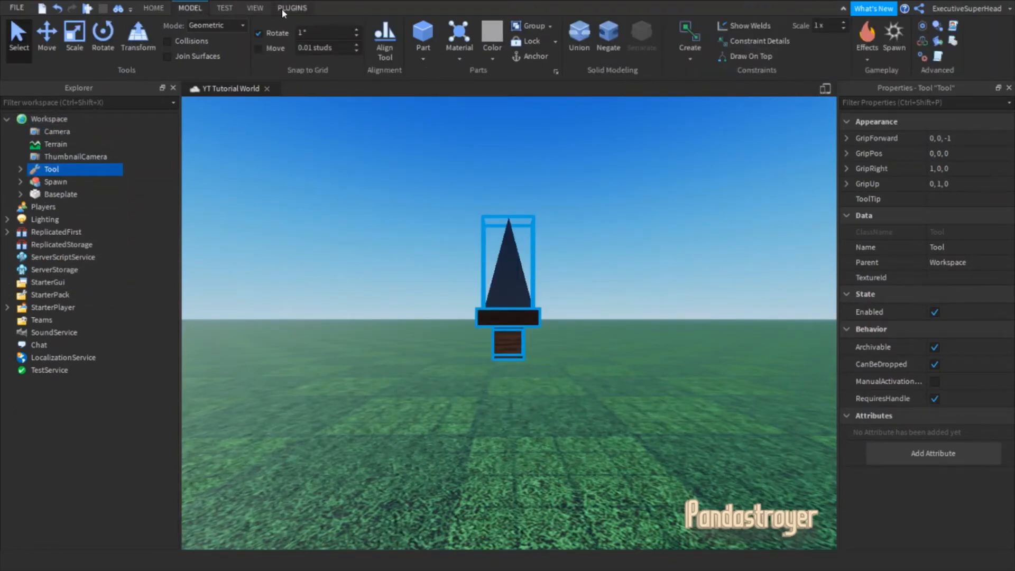
{"action": "left_click", "coordinate": [292, 8]}
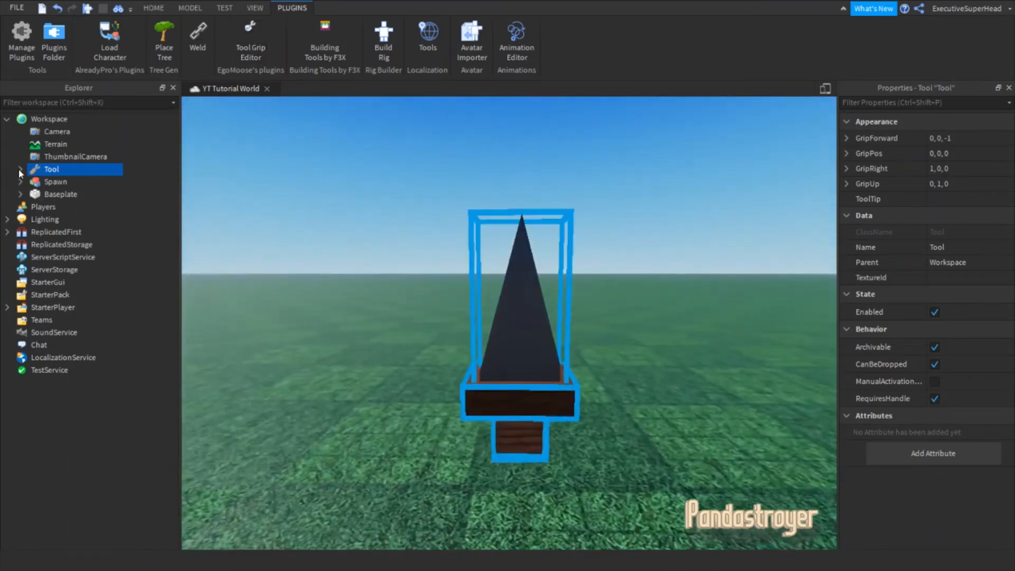
{"action": "left_click", "coordinate": [20, 169]}
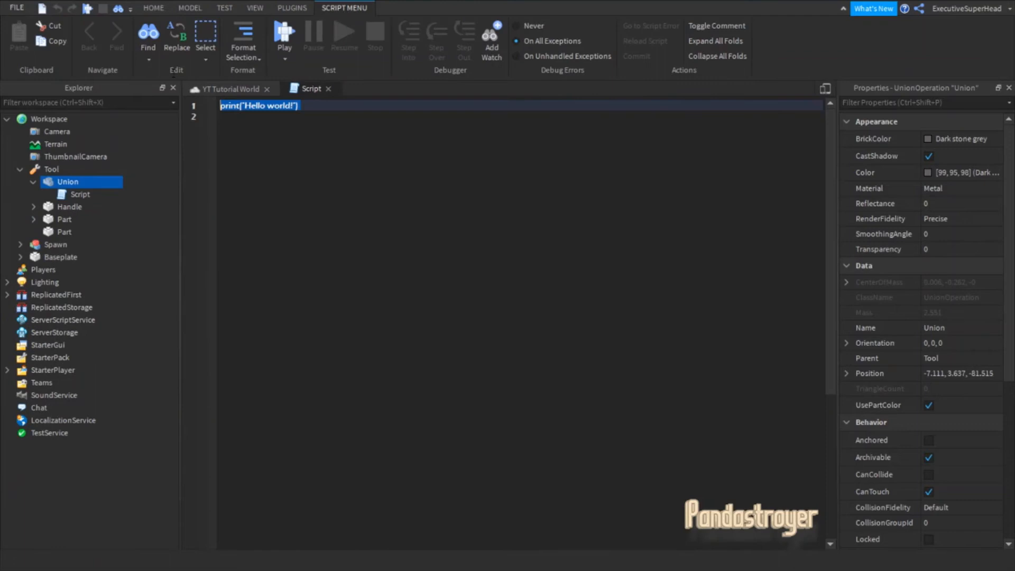
- Write a damage(part) function that checks FindFirstChild("Humanoid") ~= nil and subtracts 4 Health
{"action": "type", "text": "func"}
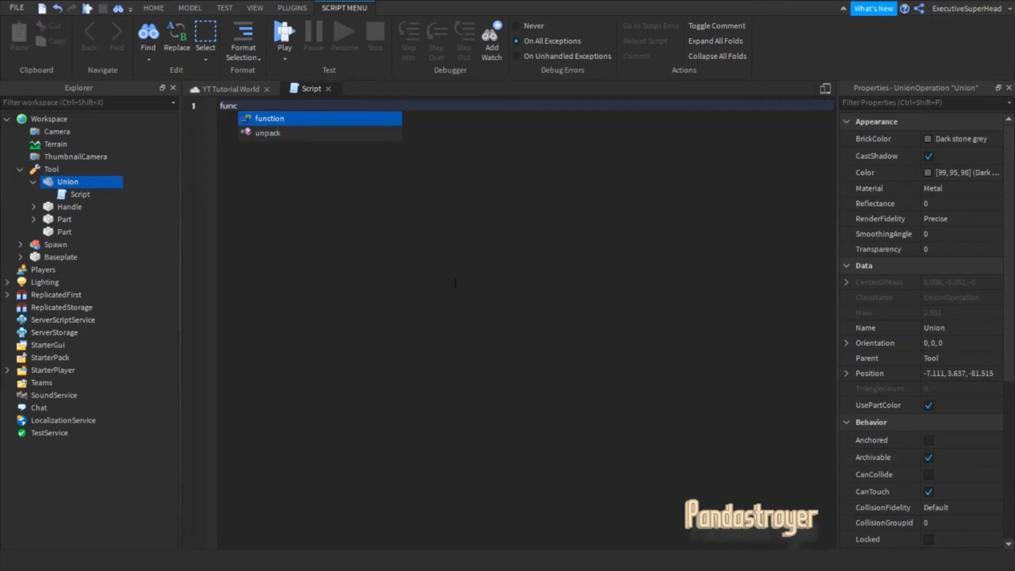
{"action": "type", "text": "kill"}
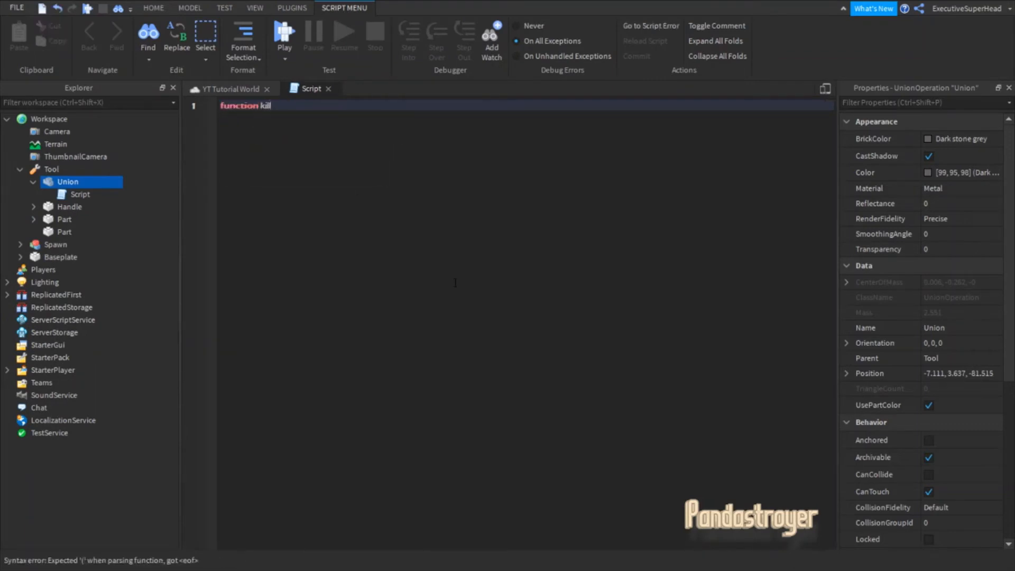
{"action": "type", "text": "()"}
{"action": "type", "text": "local humanoid = part.Parent"}
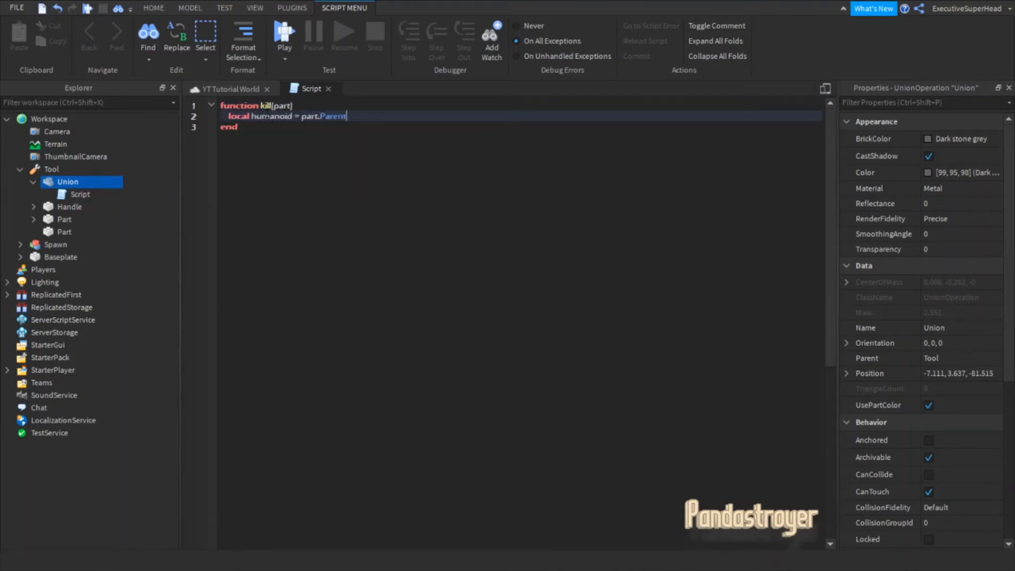
{"action": "type", "text": ":FindFirstChild("}
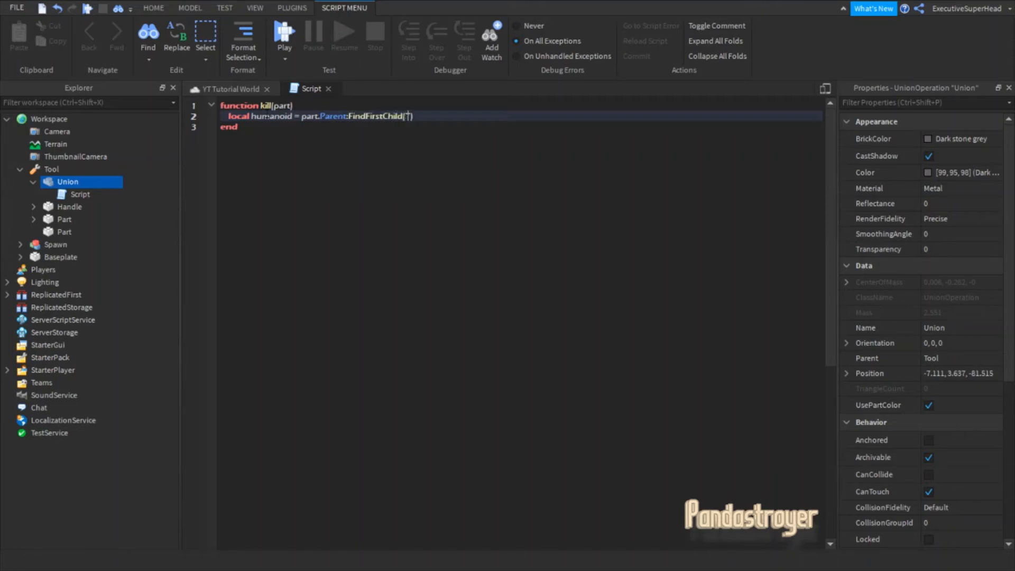
{"action": "type", "text": "\"Humanoid\""}
{"action": "type", "text": "if humanoid"}
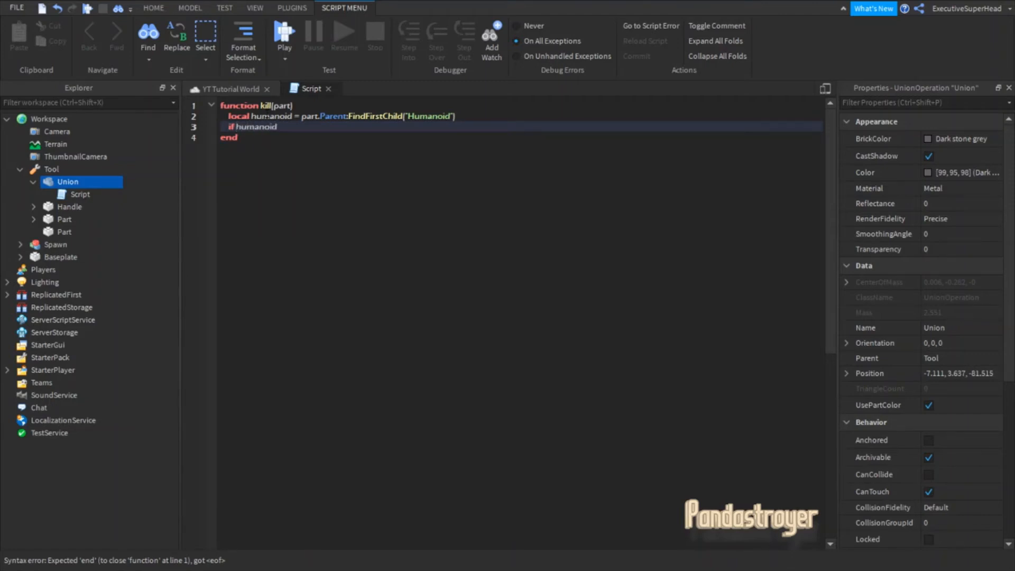
{"action": "type", "text": "~= nil then"}
{"action": "type", "text": "humanoid.Health = humanoid.Health - 4"}
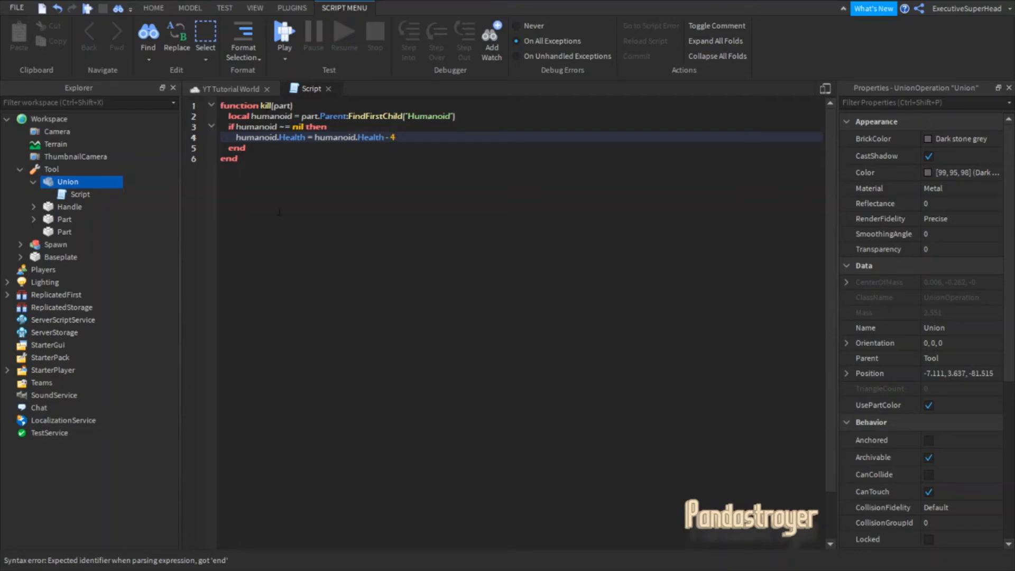
- Connect script.Parent.Touched to the damage function, fixing its name in the connection
{"action": "type", "text": "script.P"}
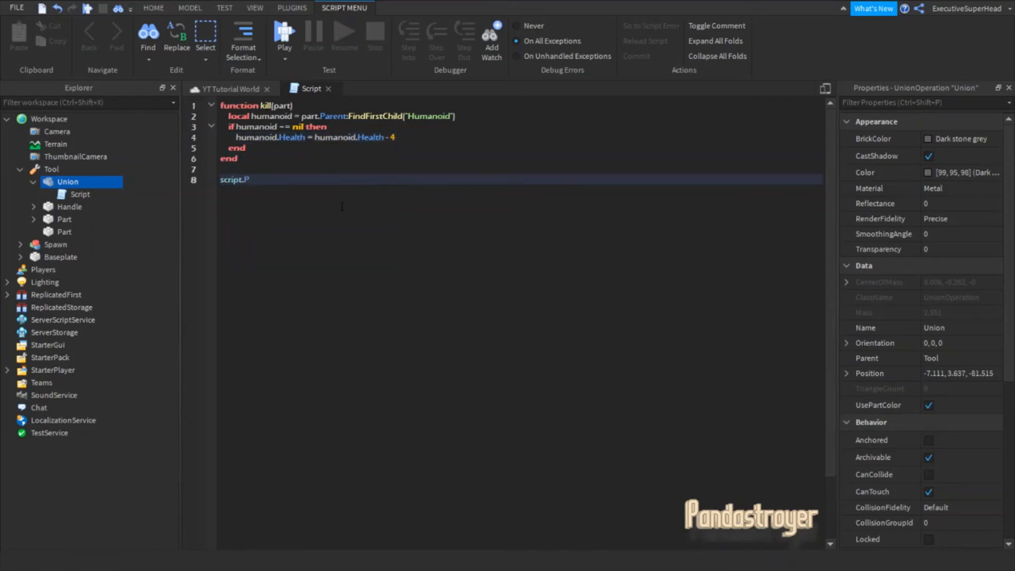
{"action": "type", "text": "arent.Touched:connect(kill"}
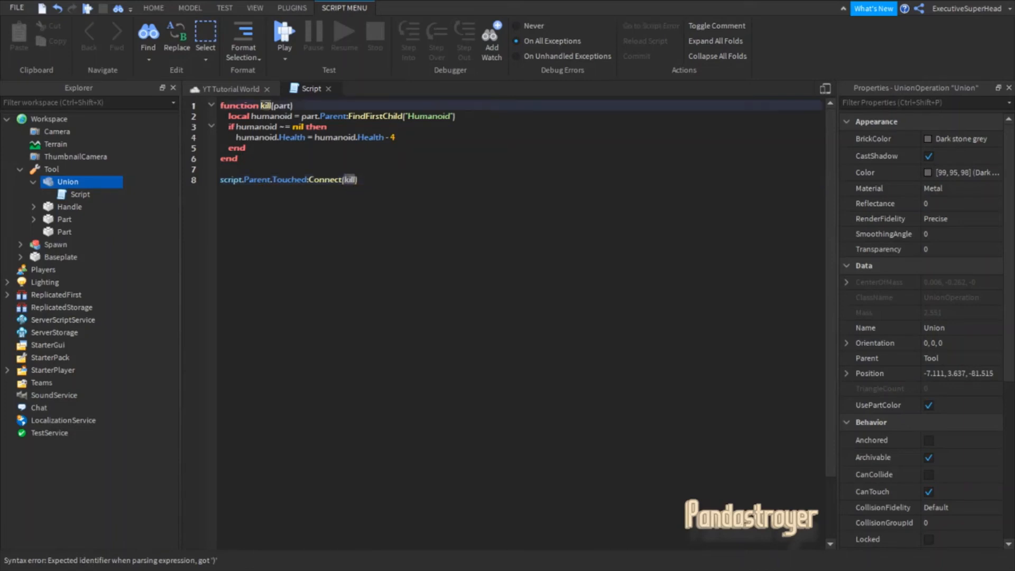
{"action": "type", "text": "damage"}
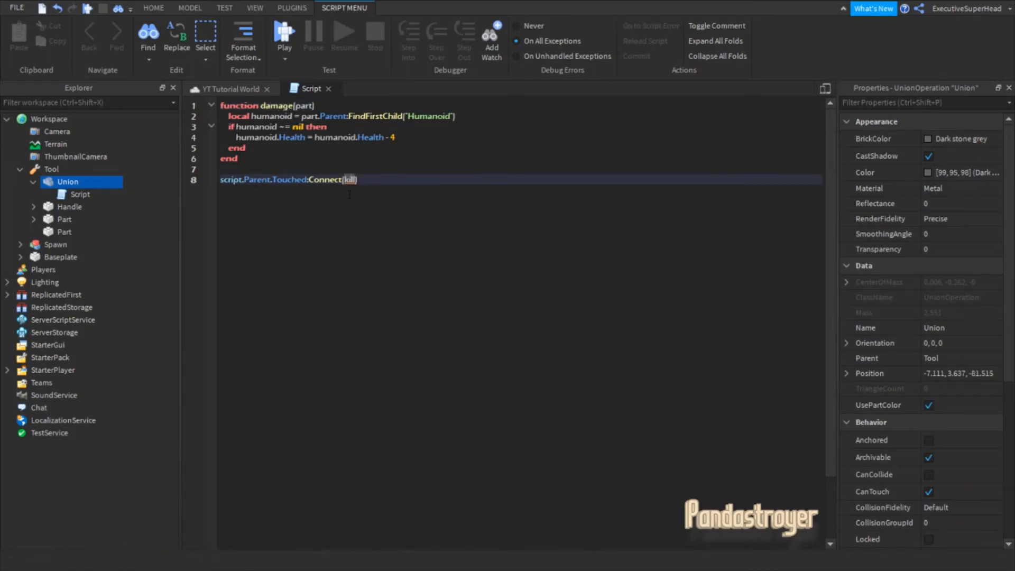
{"action": "left_click", "coordinate": [291, 8]}
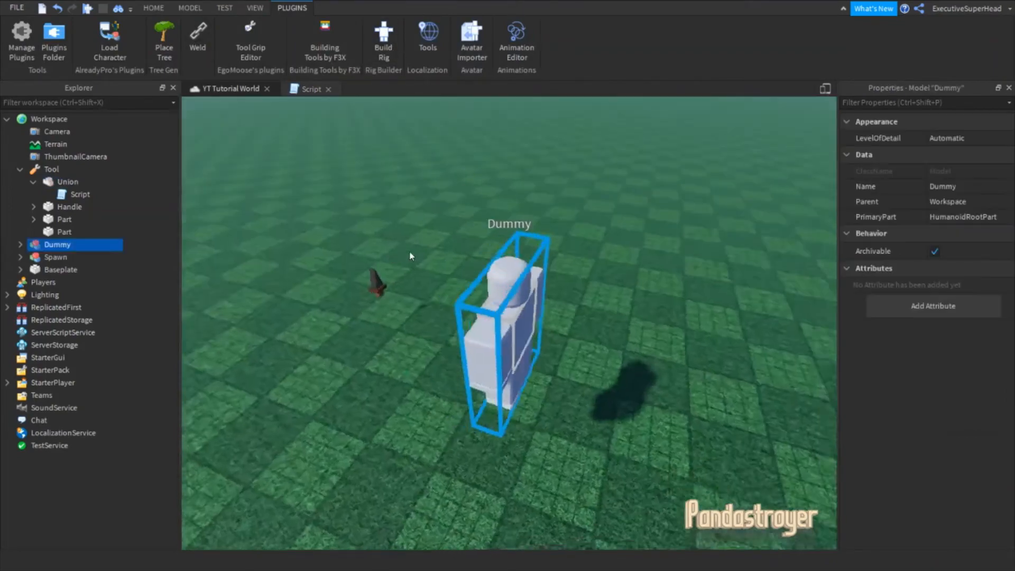
- Place the Tool in StarterPack with three Dummies, play-test hitting a dummy, then stop the test
{"action": "left_click", "coordinate": [153, 7]}
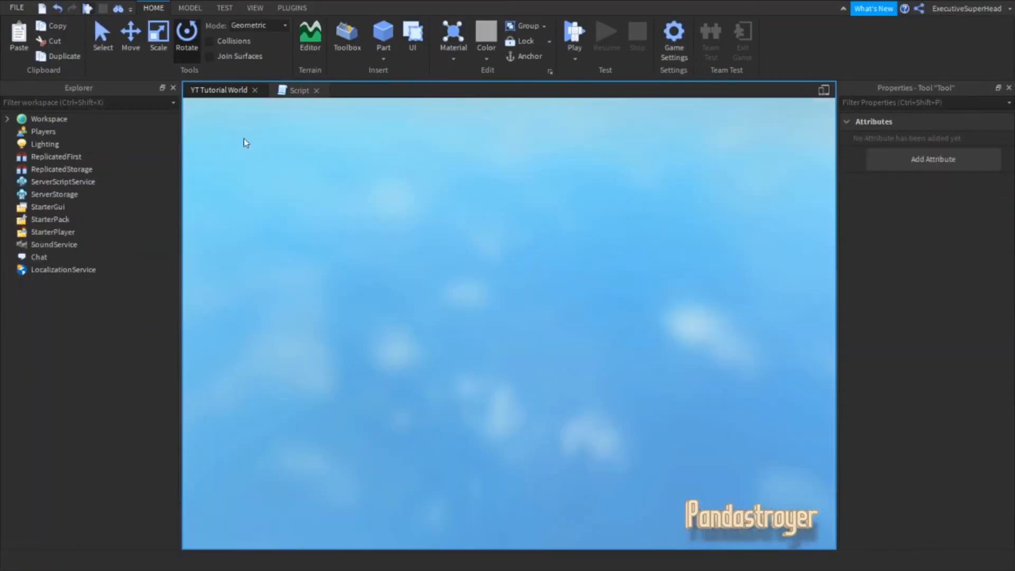
{"action": "left_click", "coordinate": [572, 36]}
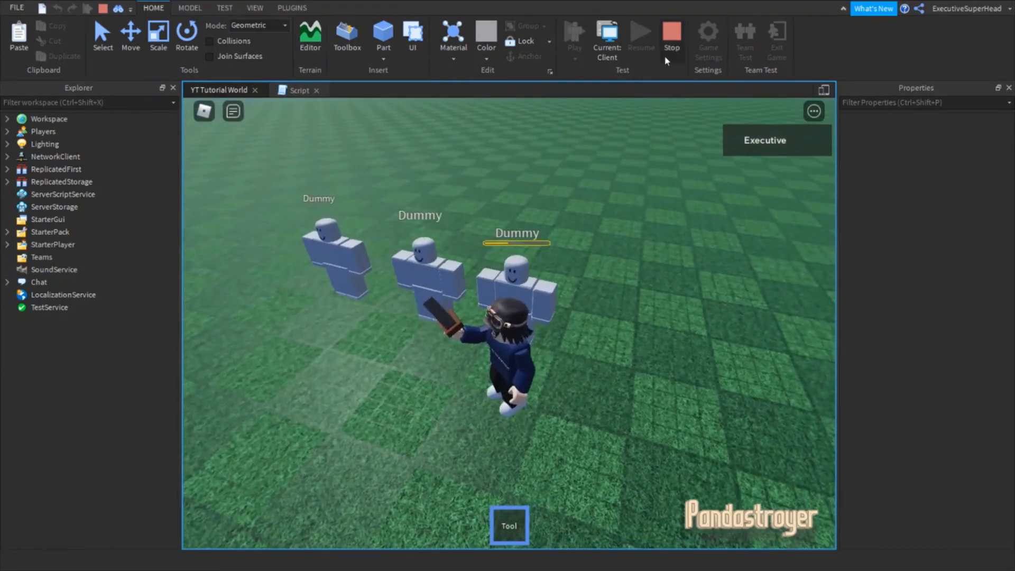
{"action": "left_click", "coordinate": [671, 39]}
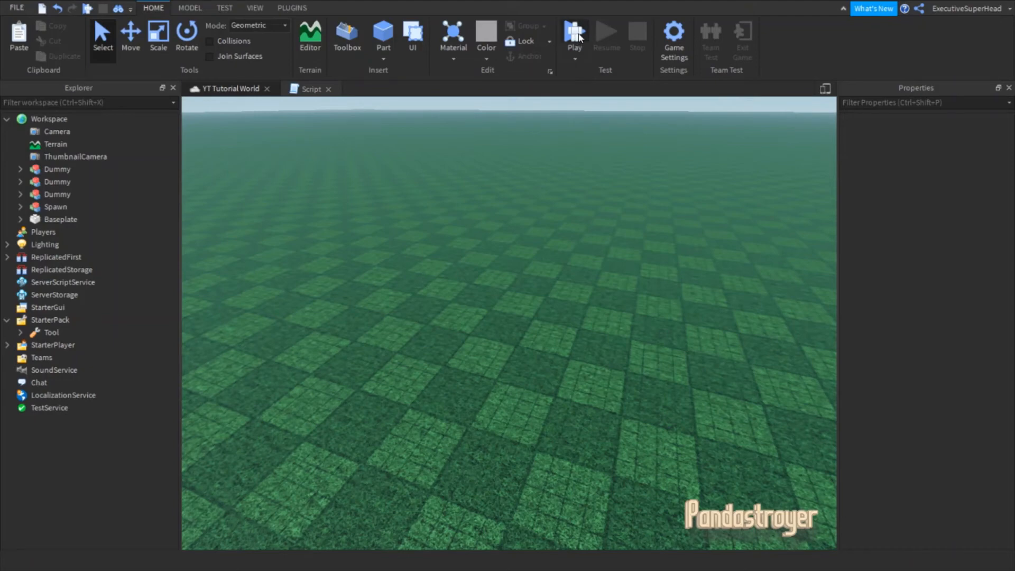
- Run another play test and equip the Tool from the hotbar slot
{"action": "left_click", "coordinate": [573, 34]}
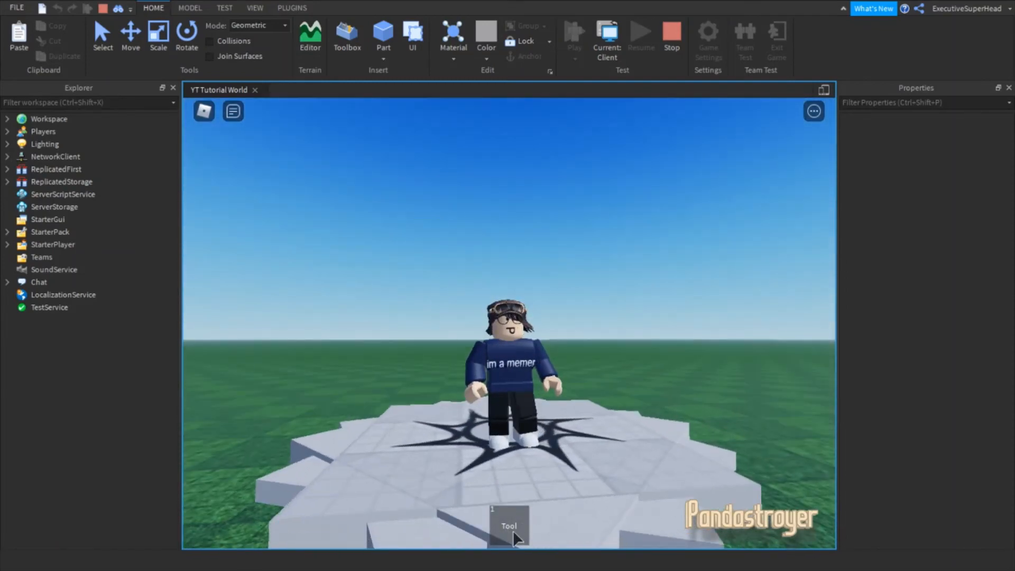
{"action": "left_click", "coordinate": [510, 525]}
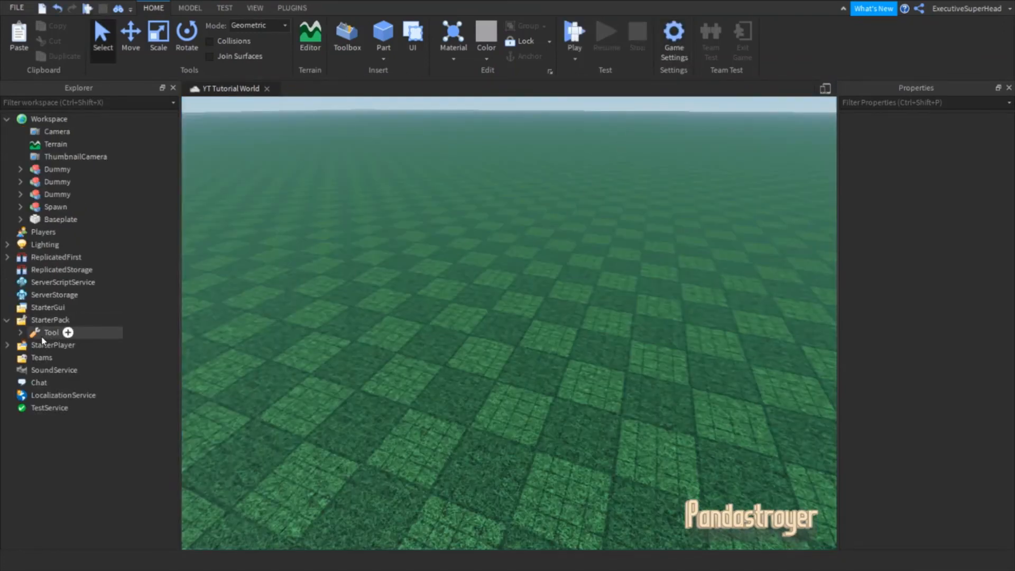
- Rename the Tool in StarterPack, first as Shank, then finally as Dagger
{"action": "left_click", "coordinate": [51, 332]}
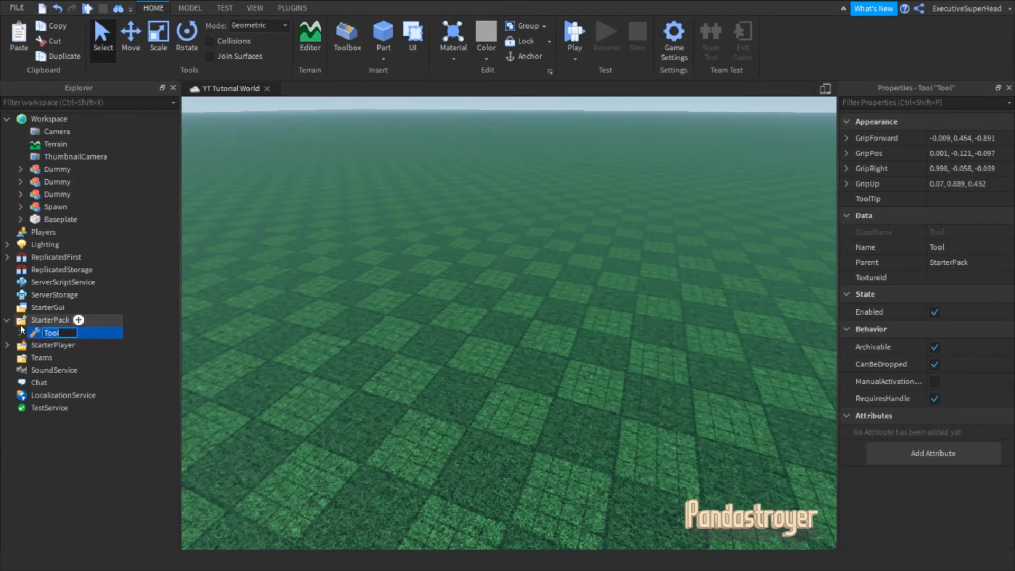
{"action": "type", "text": "Shank"}
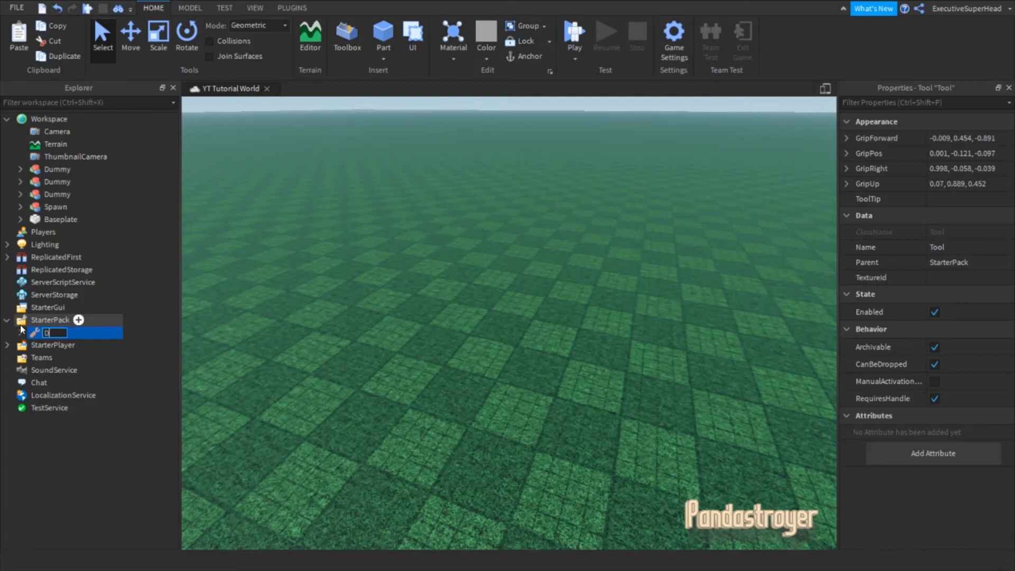
{"action": "type", "text": "Dagger"}
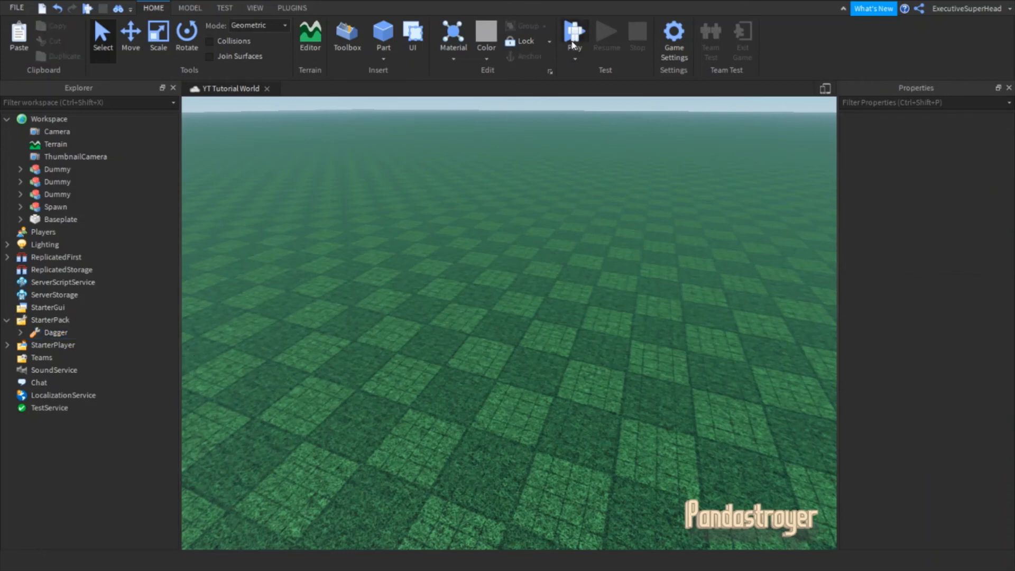
- Play-test and equip the renamed Dagger so the character holds the dark blade
{"action": "left_click", "coordinate": [572, 36]}
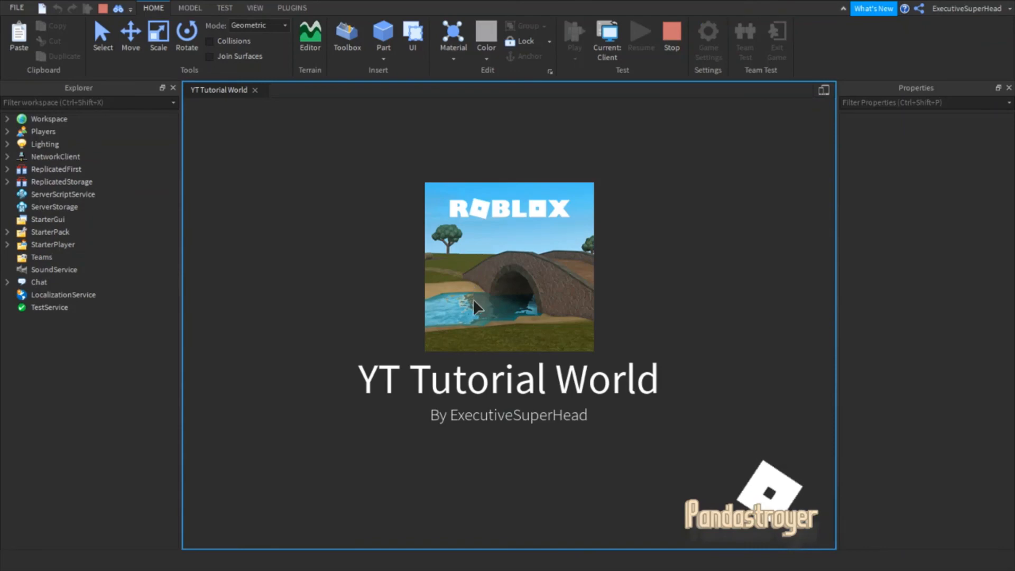
{"action": "mouse_move", "coordinate": [485, 317]}
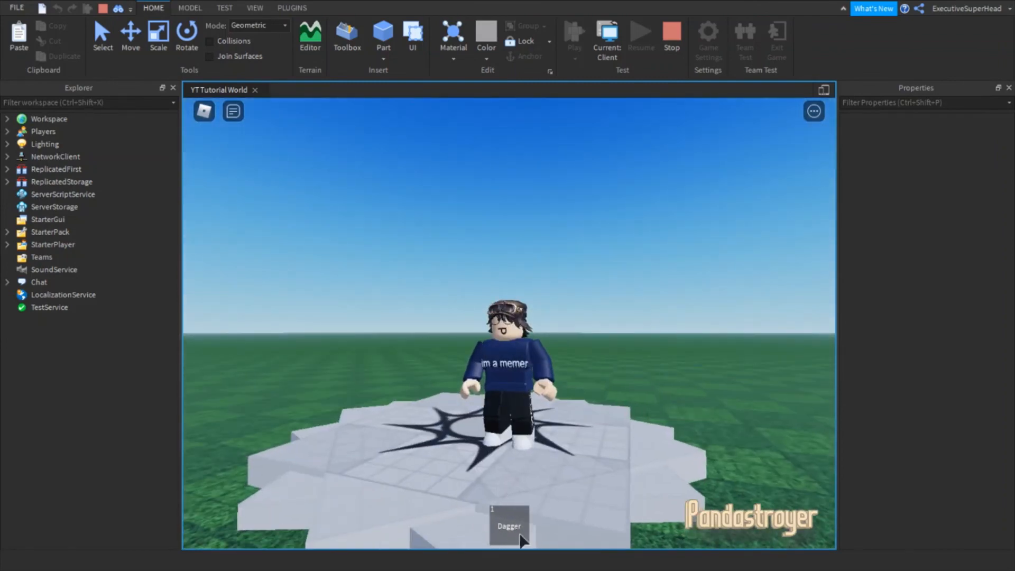
{"action": "left_click", "coordinate": [508, 525]}
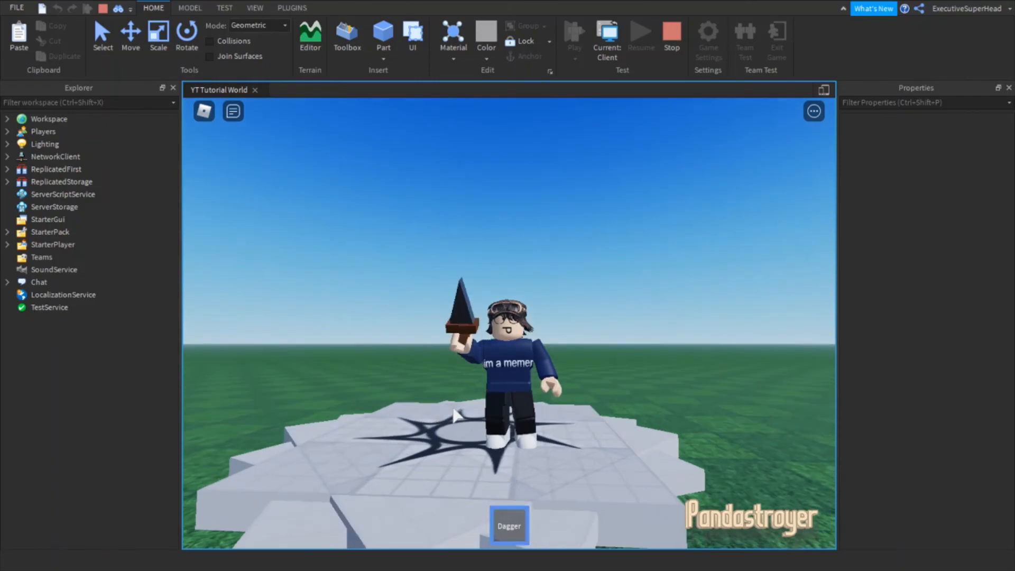